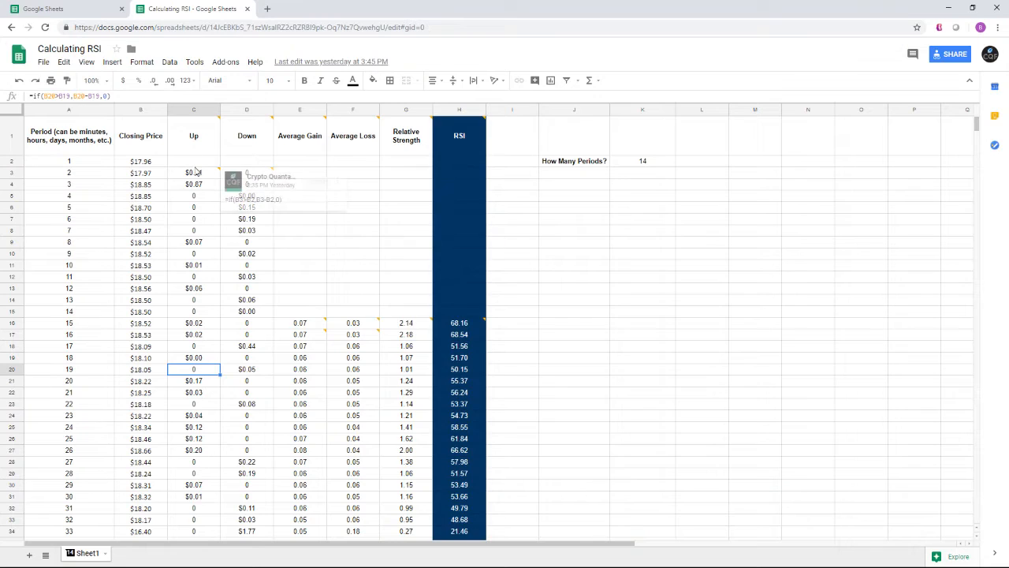
Step: Review the finished sheet and empty the calculated columns C–H, keeping periods and closing prices
{"action": "scroll", "scroll_direction": "down", "scroll_amount": 3}
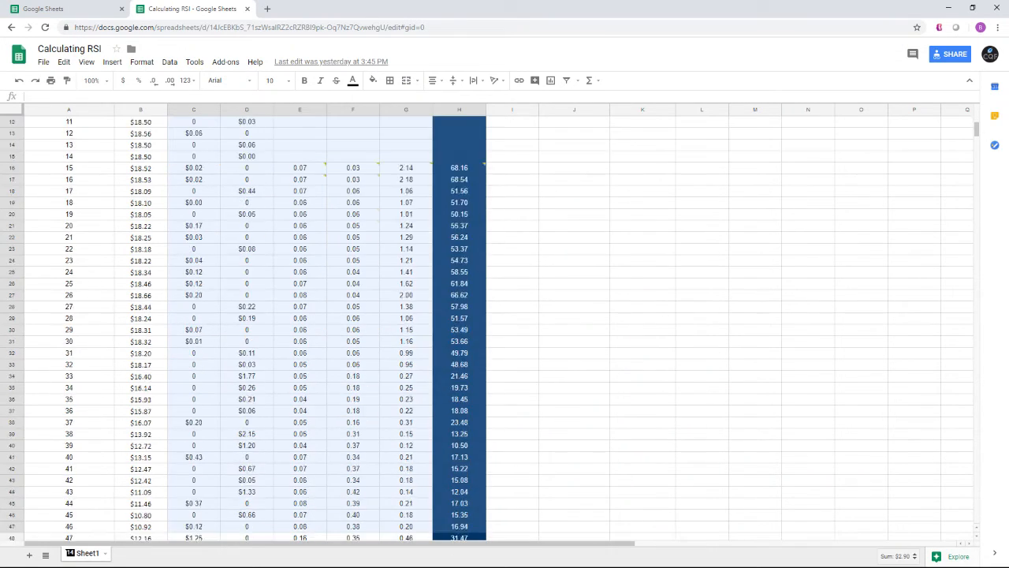
{"action": "scroll", "scroll_direction": "down", "scroll_amount": 3}
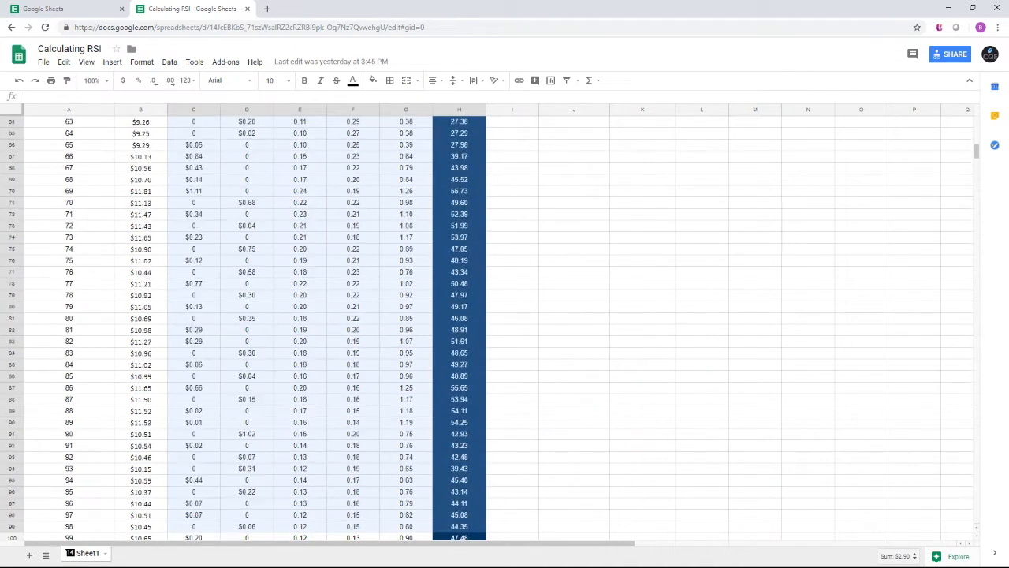
{"action": "scroll", "scroll_direction": "down", "scroll_amount": 3}
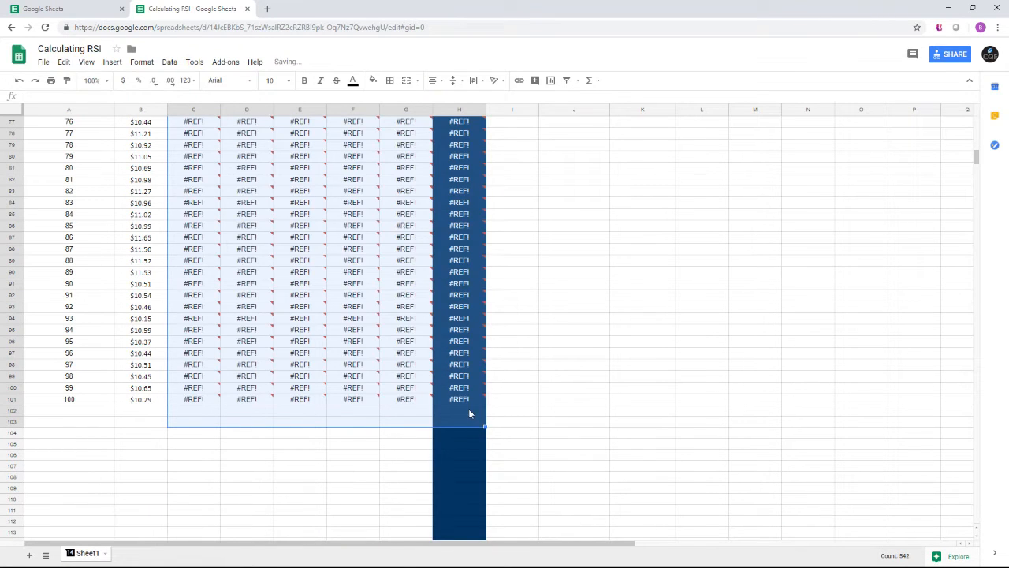
{"action": "scroll", "scroll_direction": "up", "scroll_amount": 3}
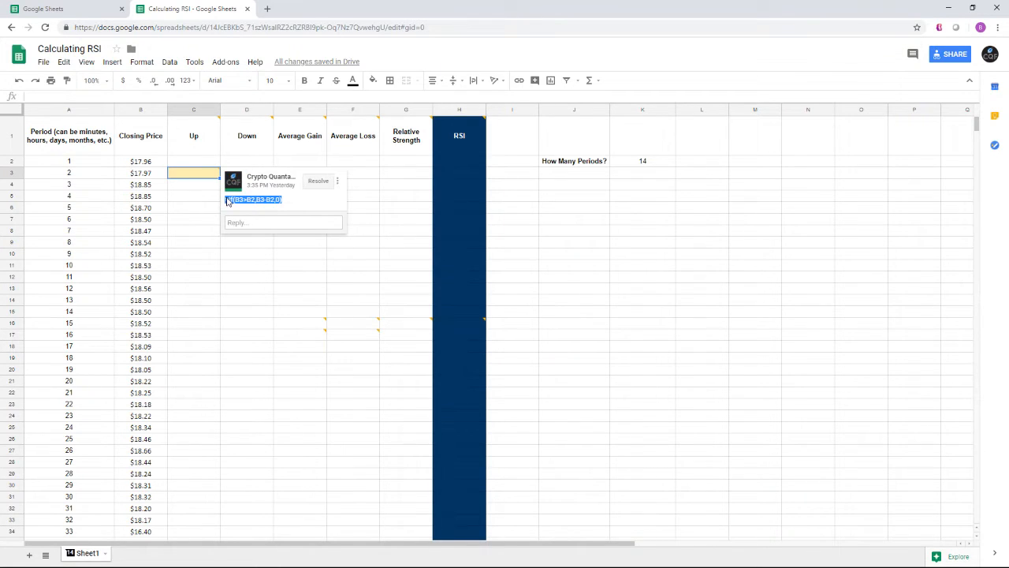
Step: Enter =IF(B3>B2,B3-B2,0) in C3 so period 2's Up amount shows $0.01
{"action": "left_click", "coordinate": [193, 183]}
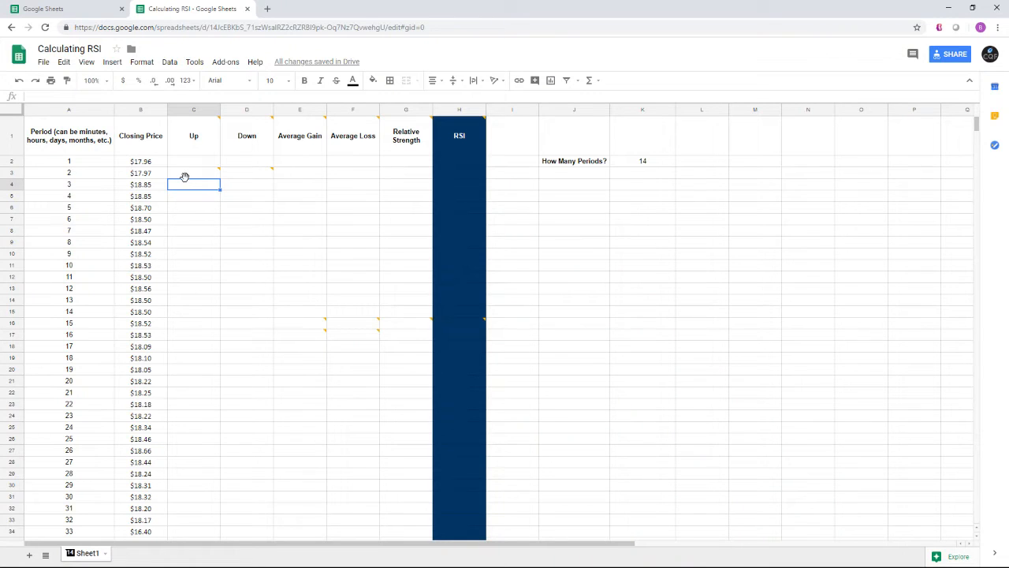
{"action": "left_click", "coordinate": [192, 172]}
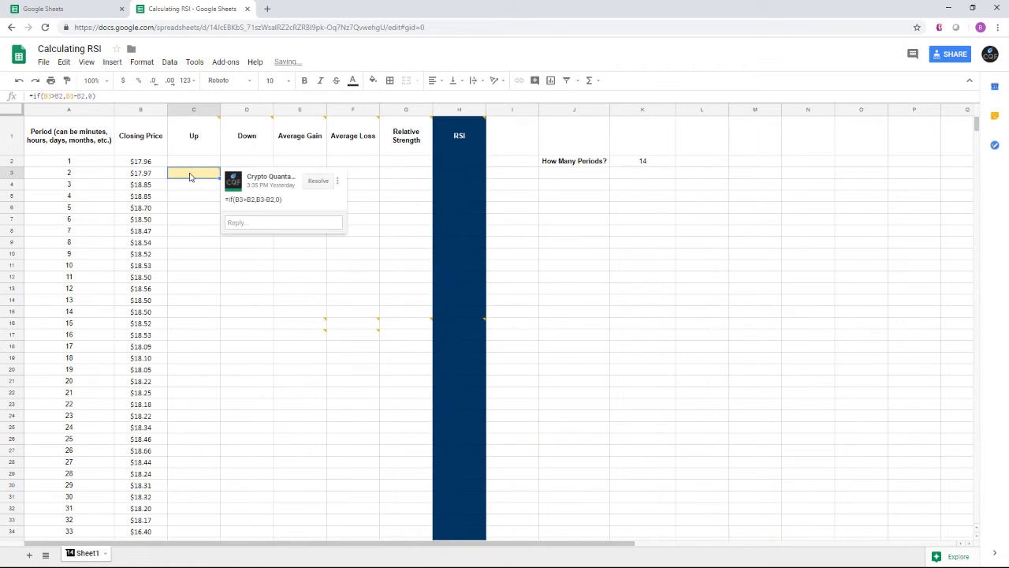
{"action": "double_click", "coordinate": [192, 172]}
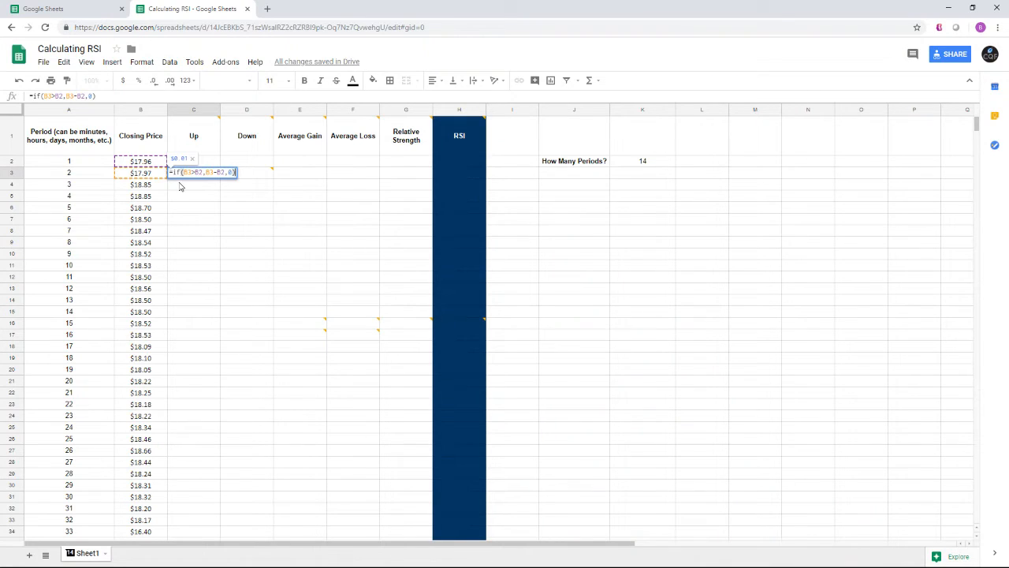
{"action": "key", "text": "Enter"}
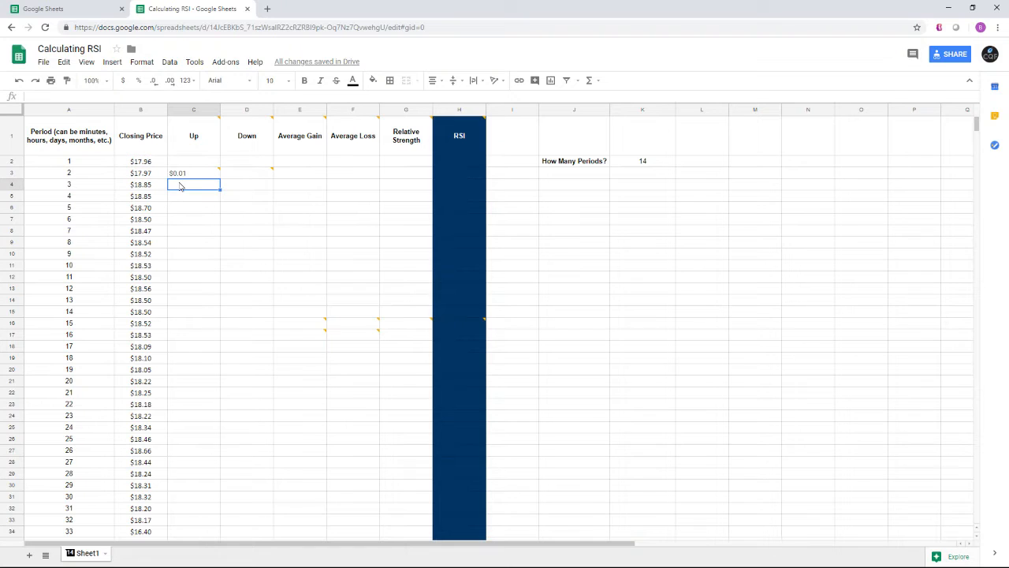
{"action": "left_click", "coordinate": [192, 184]}
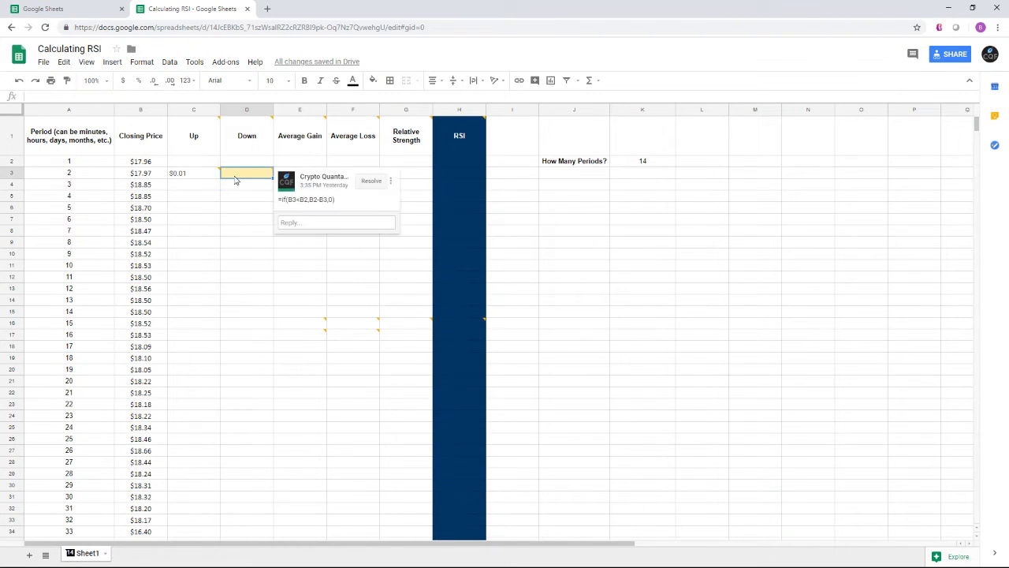
{"action": "double_click", "coordinate": [308, 198]}
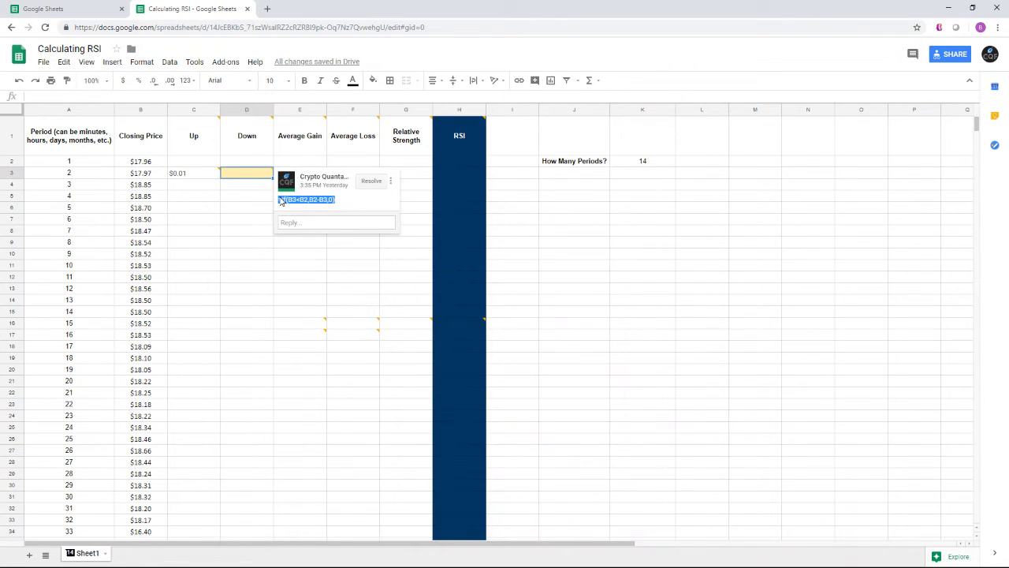
{"action": "left_click", "coordinate": [246, 208]}
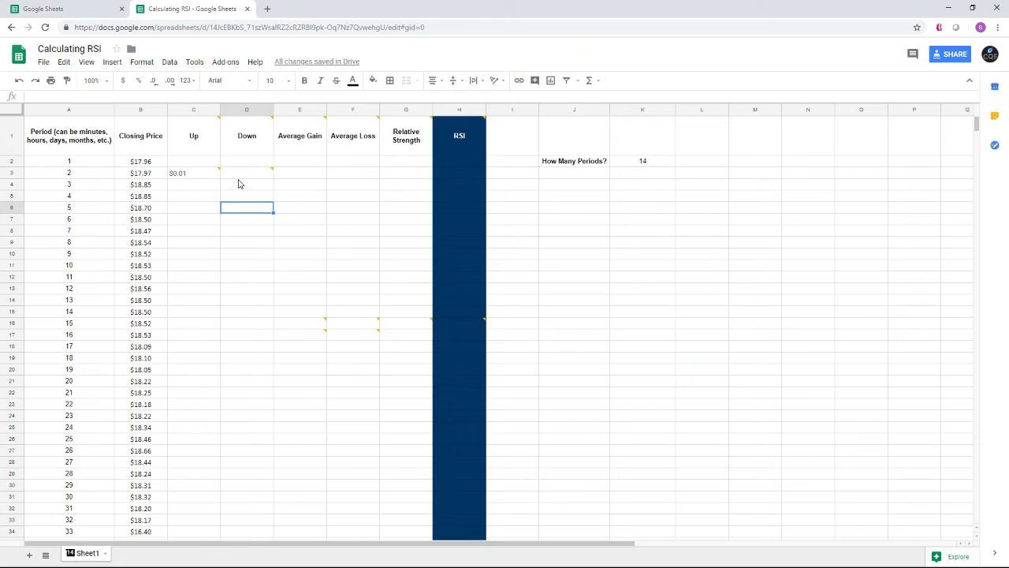
{"action": "left_click", "coordinate": [246, 171]}
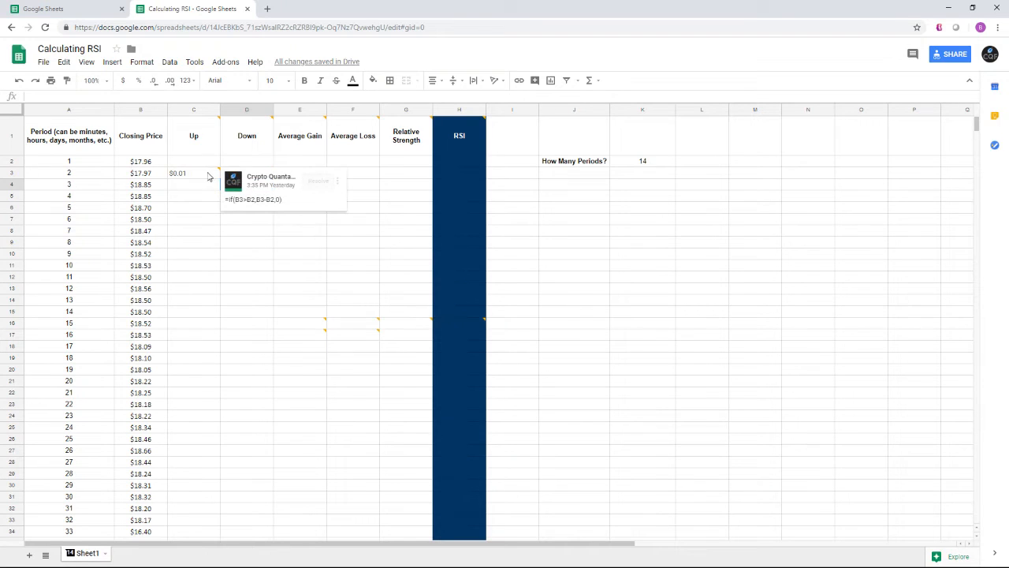
Step: Add the Down formula in D3 and fill C3:D3 down to row 101 for periods 2–100
{"action": "left_click", "coordinate": [192, 172]}
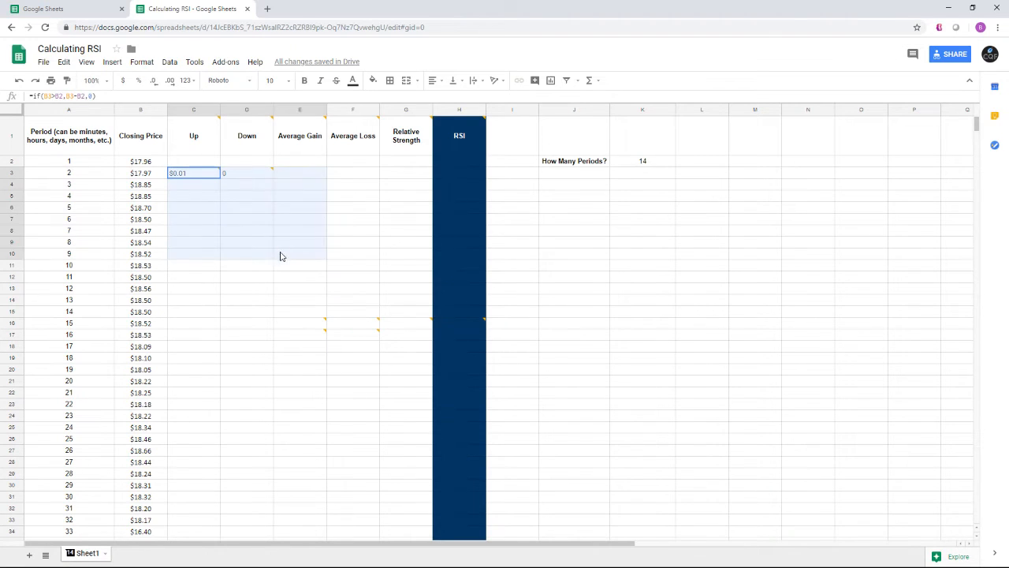
{"action": "left_click", "coordinate": [246, 172]}
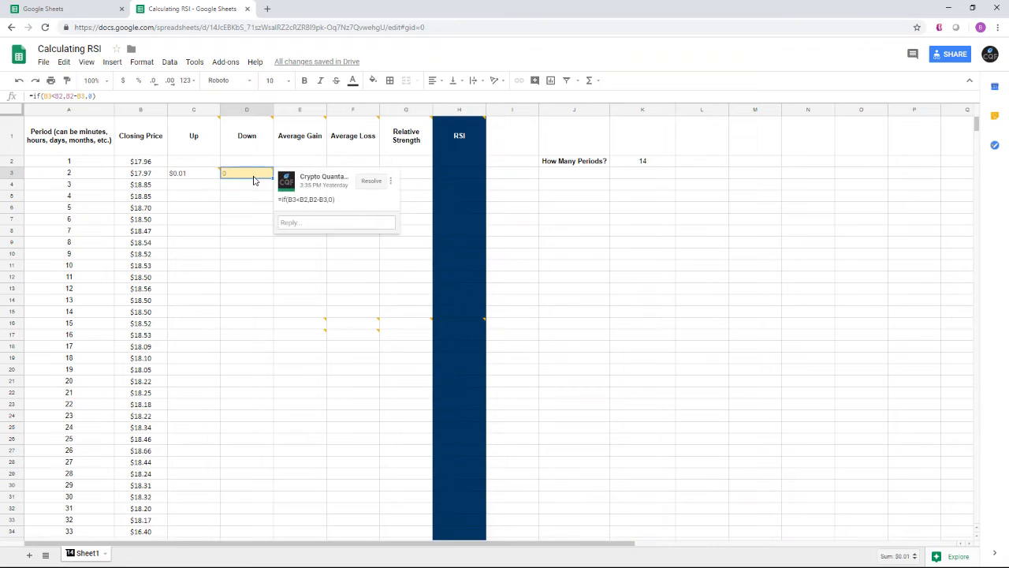
{"action": "mouse_move", "coordinate": [208, 178]}
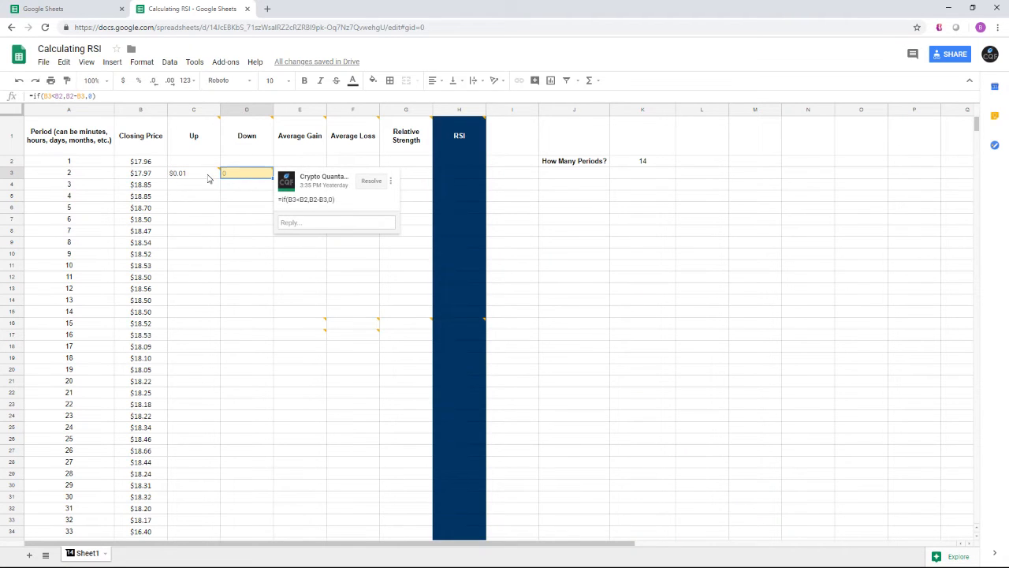
{"action": "left_click", "coordinate": [193, 172]}
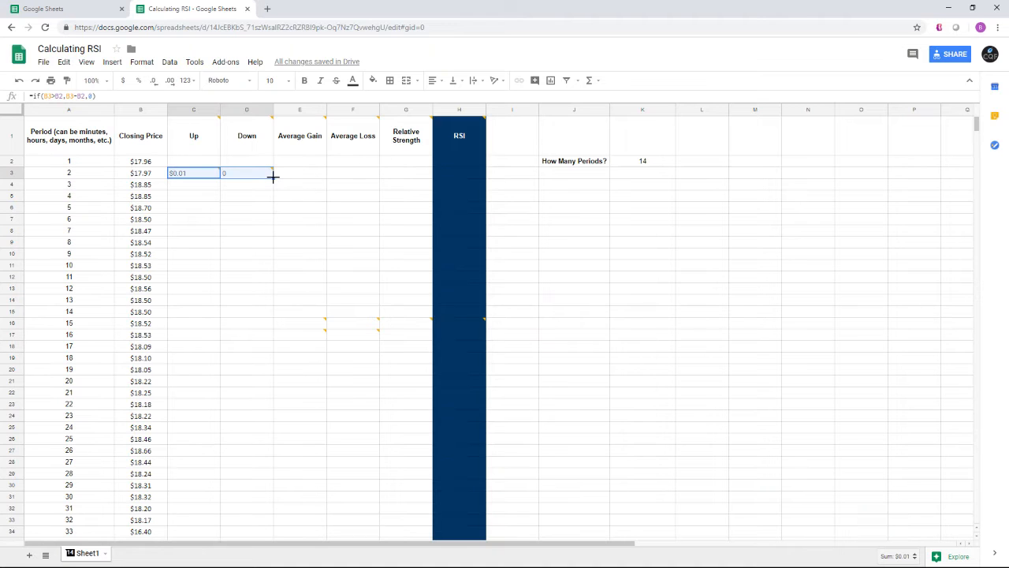
{"action": "scroll", "scroll_direction": "down", "scroll_amount": 3}
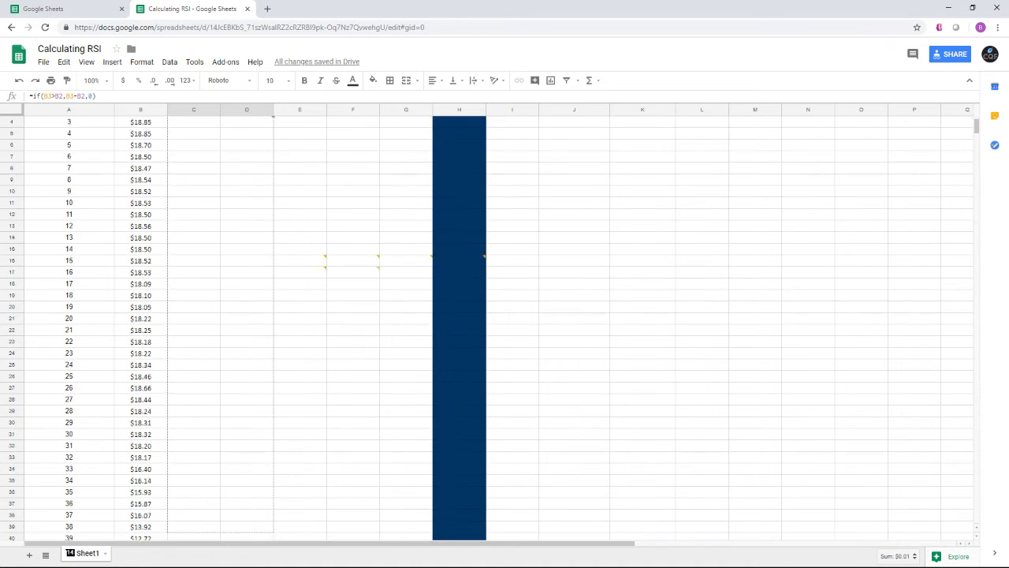
{"action": "scroll", "scroll_direction": "down", "scroll_amount": 3}
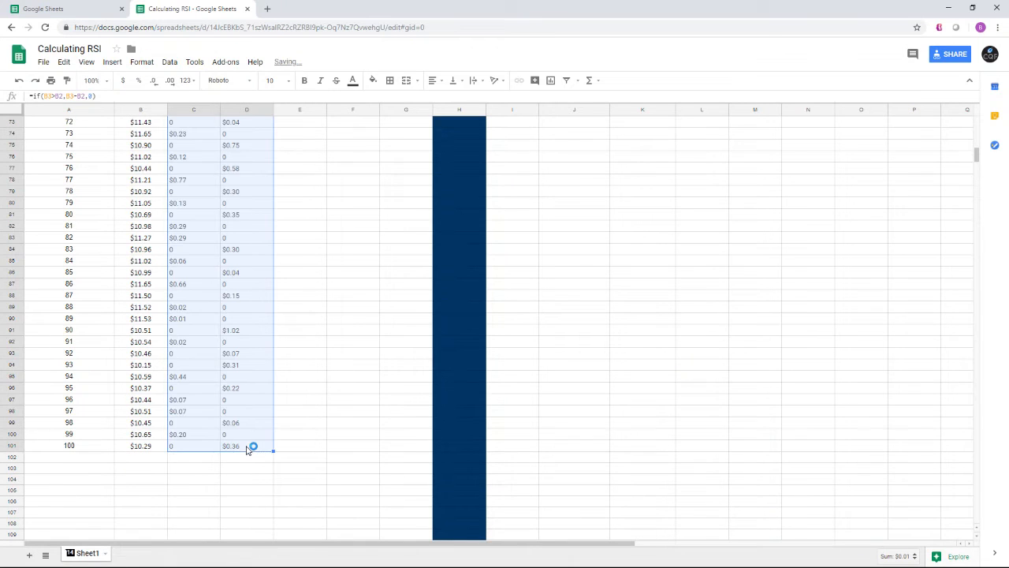
{"action": "scroll", "scroll_direction": "up", "scroll_amount": 3}
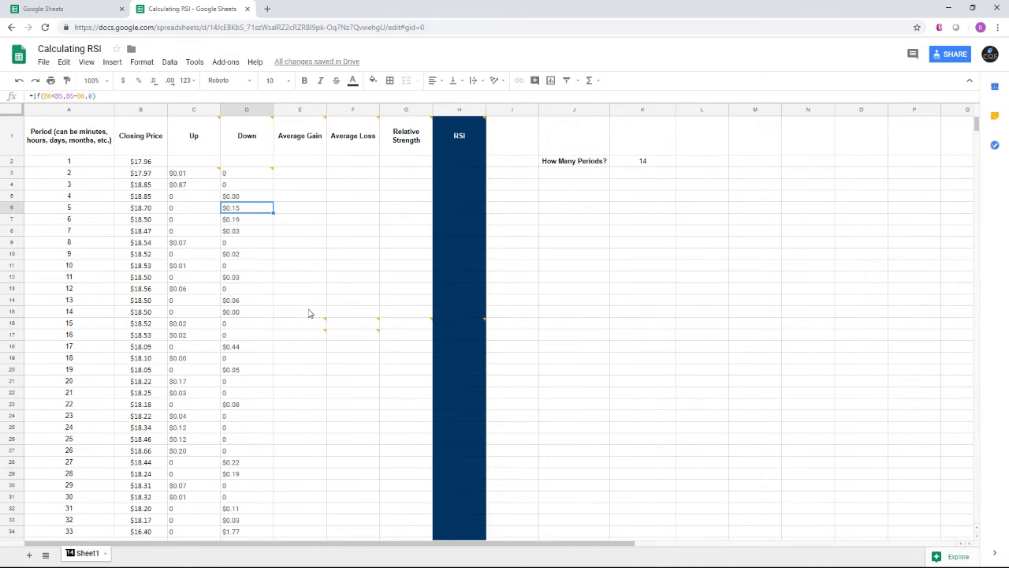
{"action": "mouse_move", "coordinate": [637, 166]}
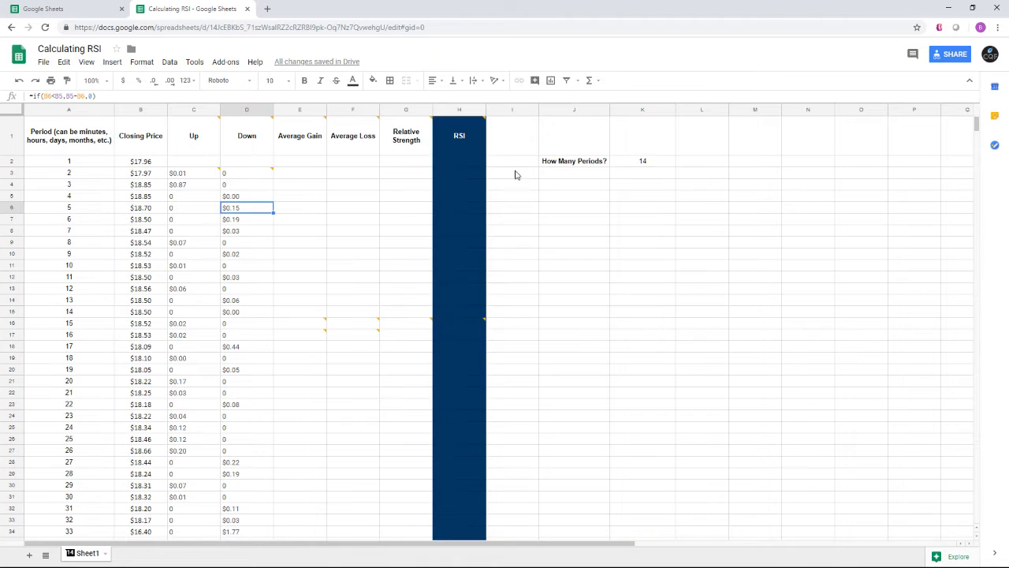
Step: Make E16 the simple AVERAGE of Up for periods 2–15, giving 0.07
{"action": "left_click", "coordinate": [300, 324]}
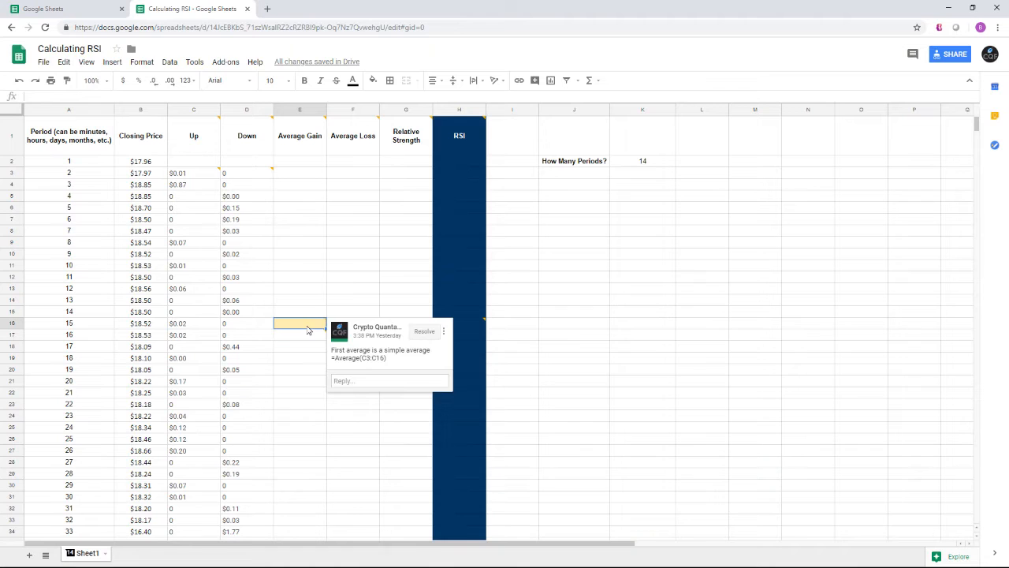
{"action": "type", "text": "=average"}
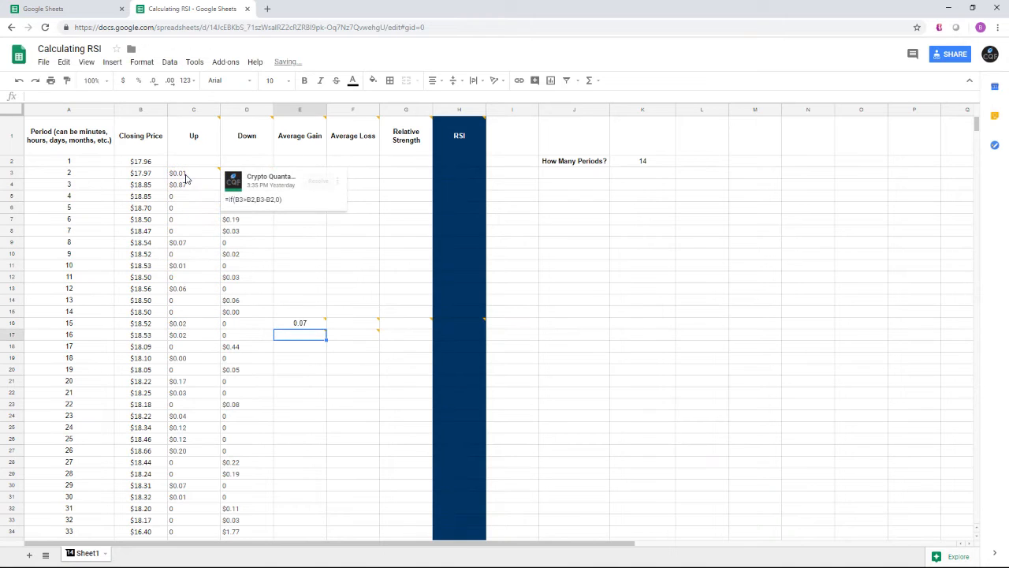
{"action": "left_click", "coordinate": [300, 321]}
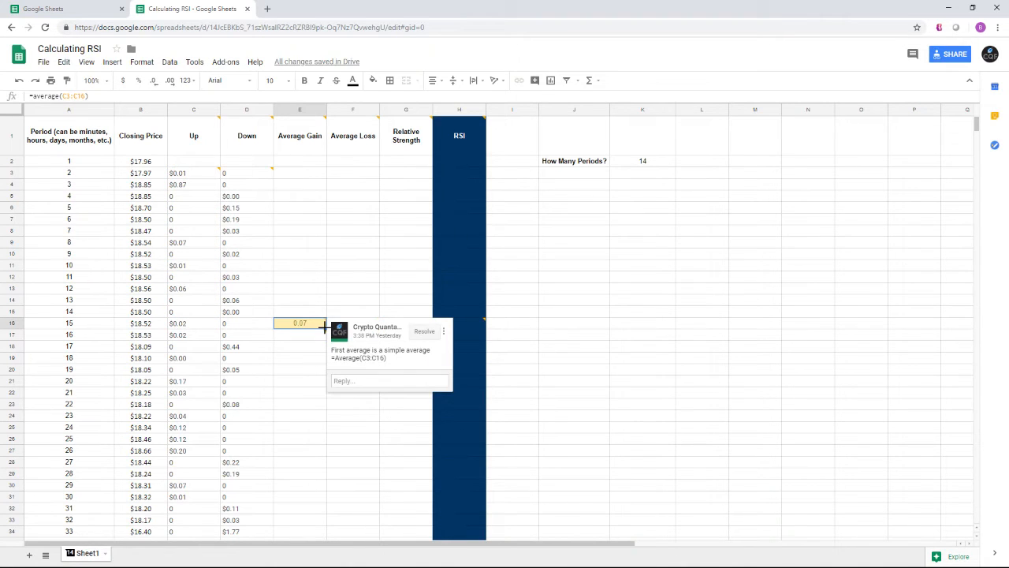
{"action": "left_click", "coordinate": [354, 429]}
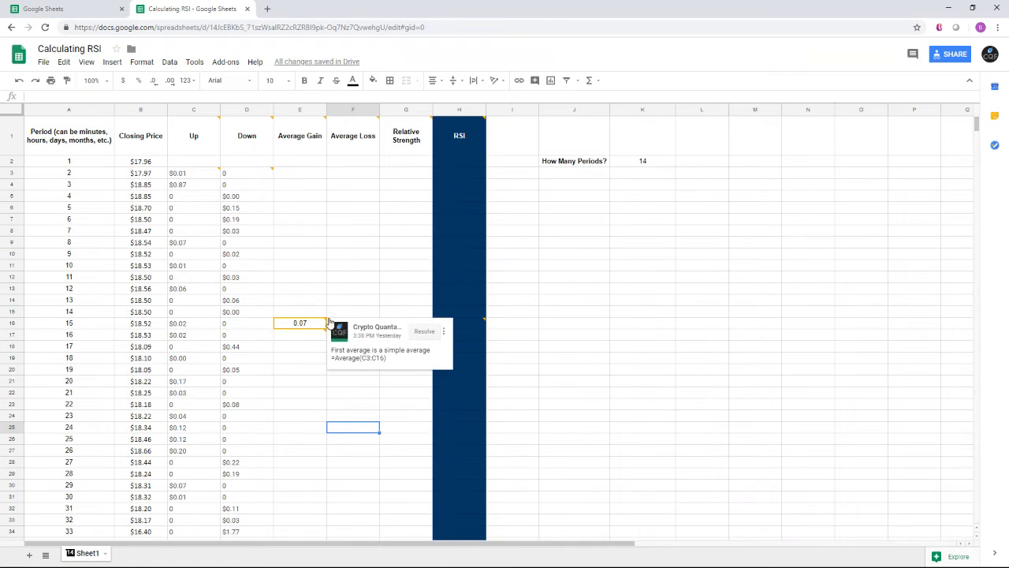
Step: Make F16 the simple AVERAGE of Down for periods 2–15, also reading 0.07
{"action": "left_click", "coordinate": [353, 321]}
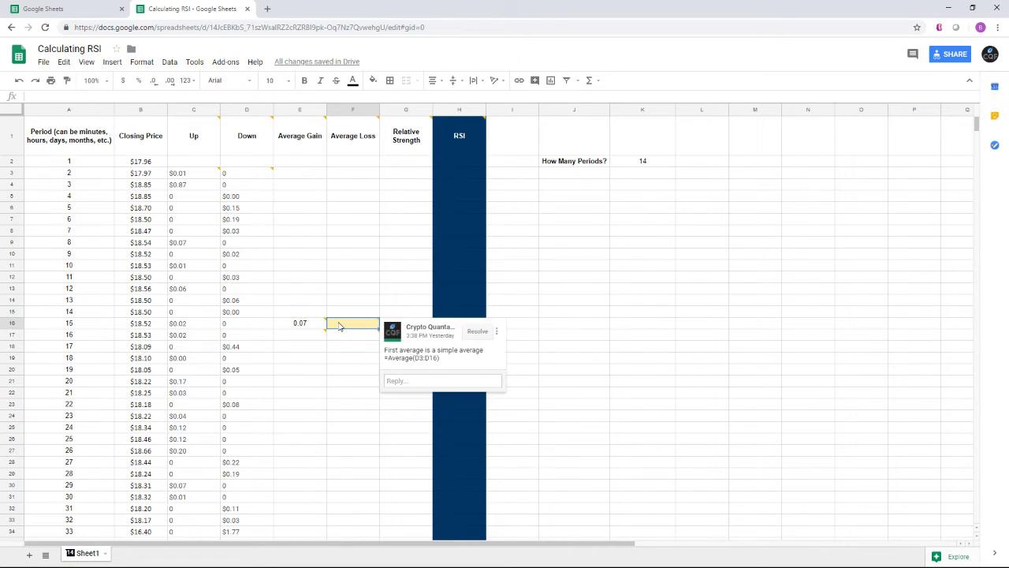
{"action": "type", "text": "=average("}
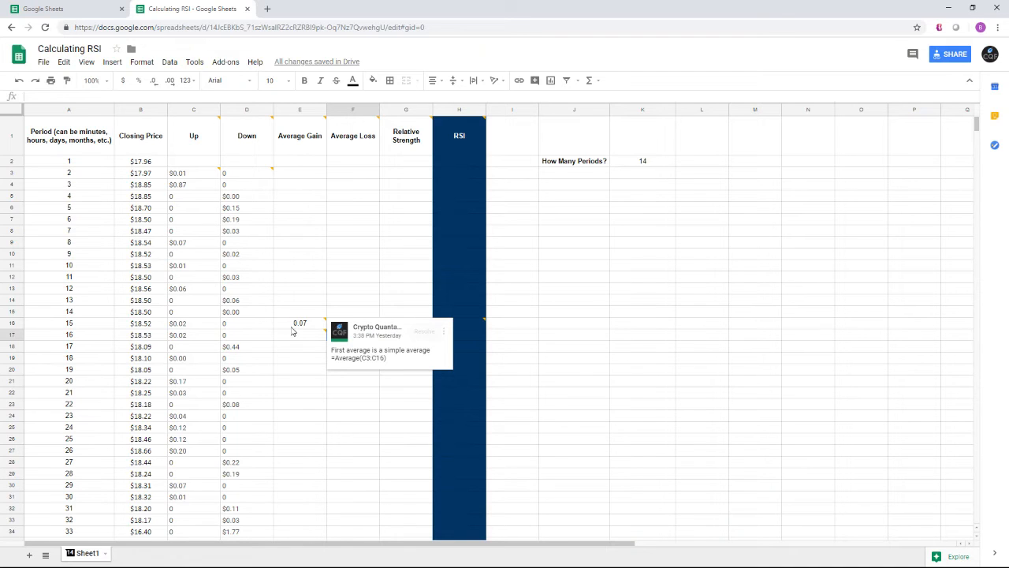
{"action": "left_click", "coordinate": [246, 321]}
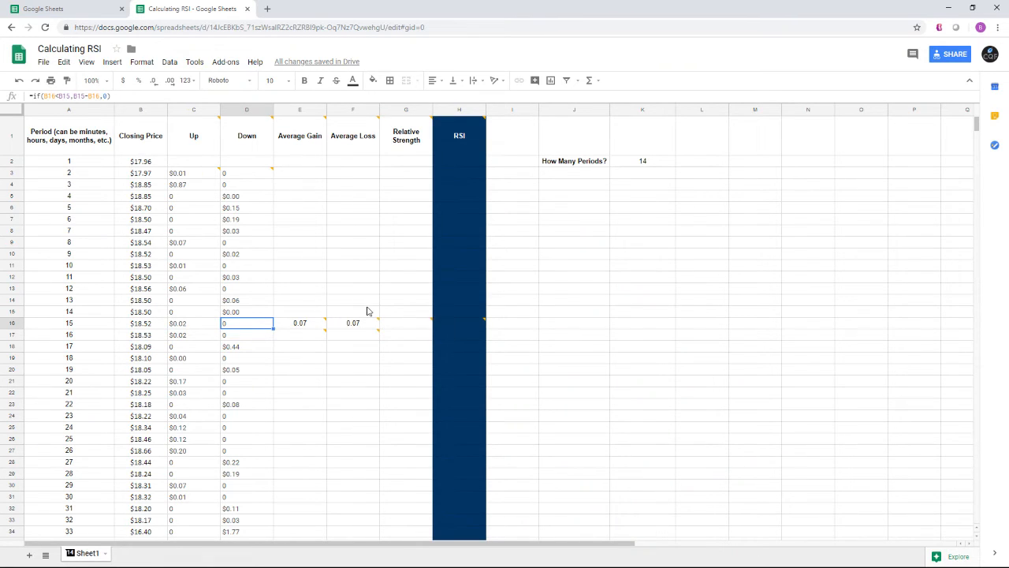
{"action": "mouse_move", "coordinate": [391, 320]}
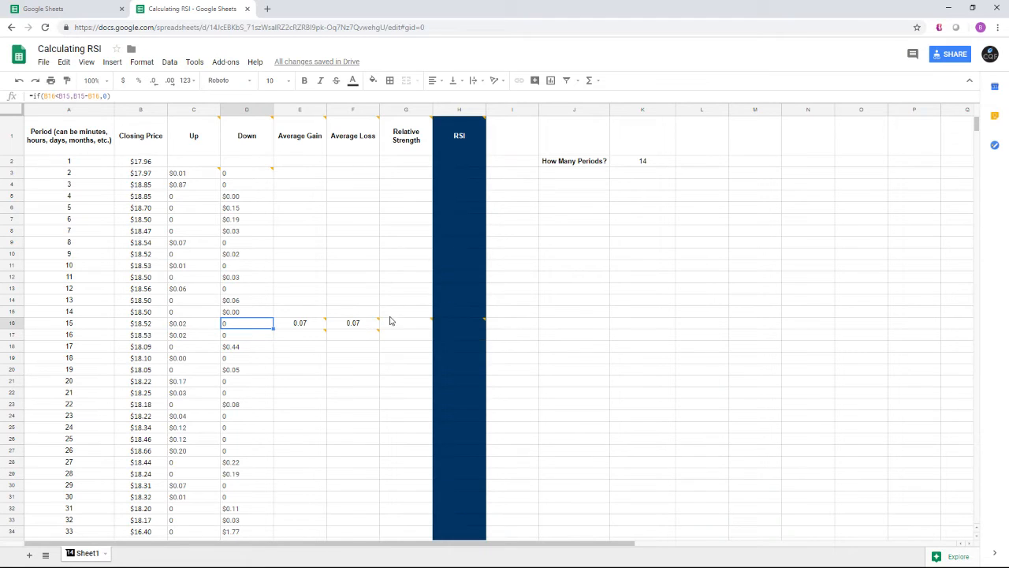
Step: Set G16 to =E16/F16, fix F16's range to give 0.03, and enter =100-(100/(1+G16)) in H16 for RSI 68.16
{"action": "left_click", "coordinate": [404, 323]}
{"action": "type", "text": "="}
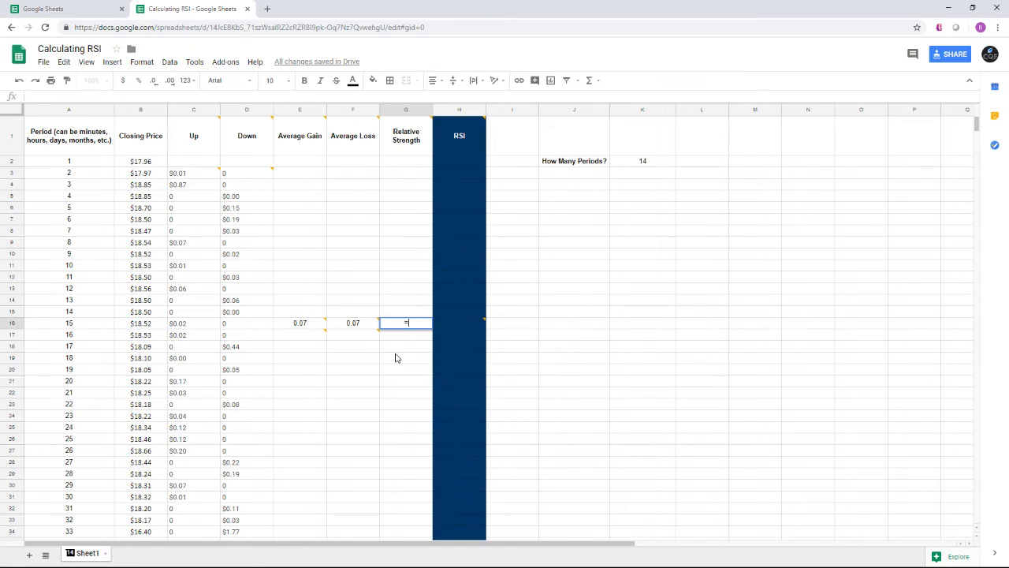
{"action": "left_click", "coordinate": [300, 322]}
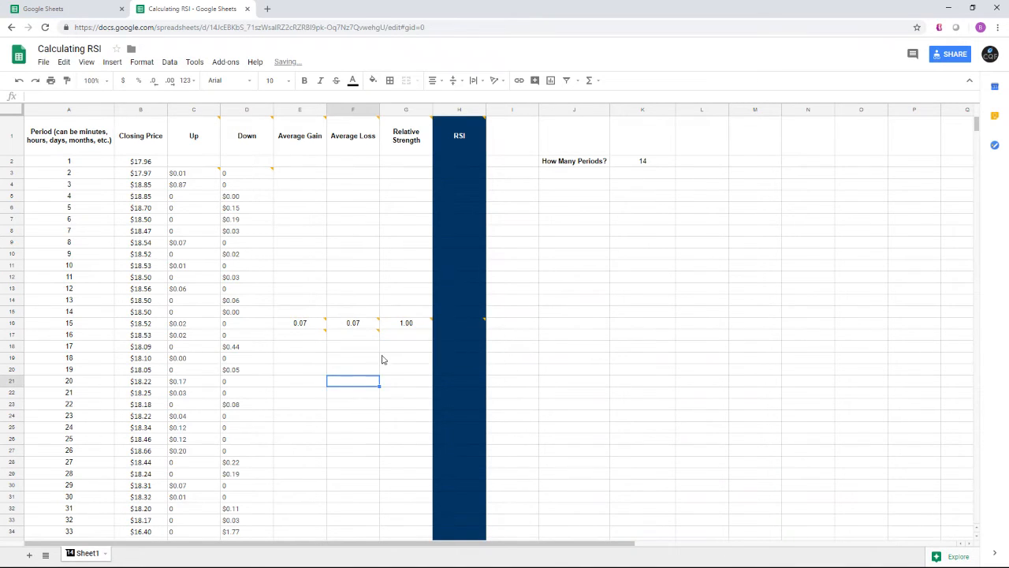
{"action": "left_click", "coordinate": [352, 322]}
{"action": "type", "text": "=average(d3:d16)"}
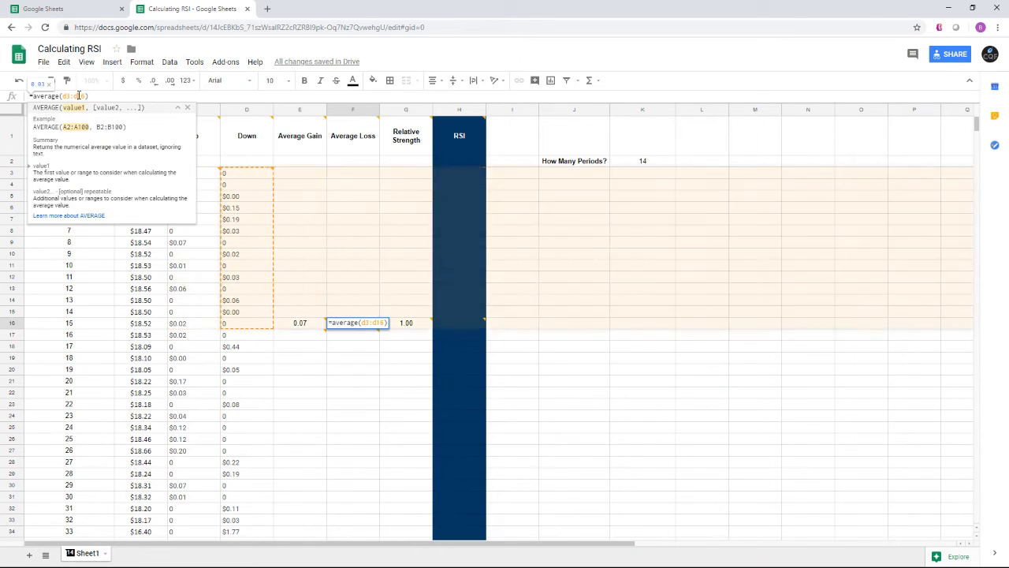
{"action": "key", "text": "Enter"}
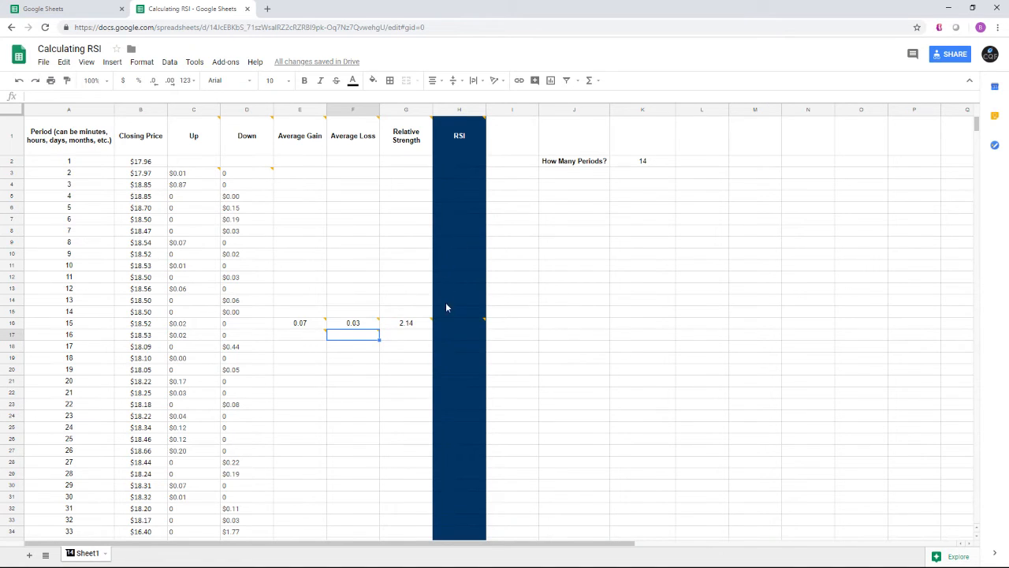
{"action": "left_click", "coordinate": [459, 322]}
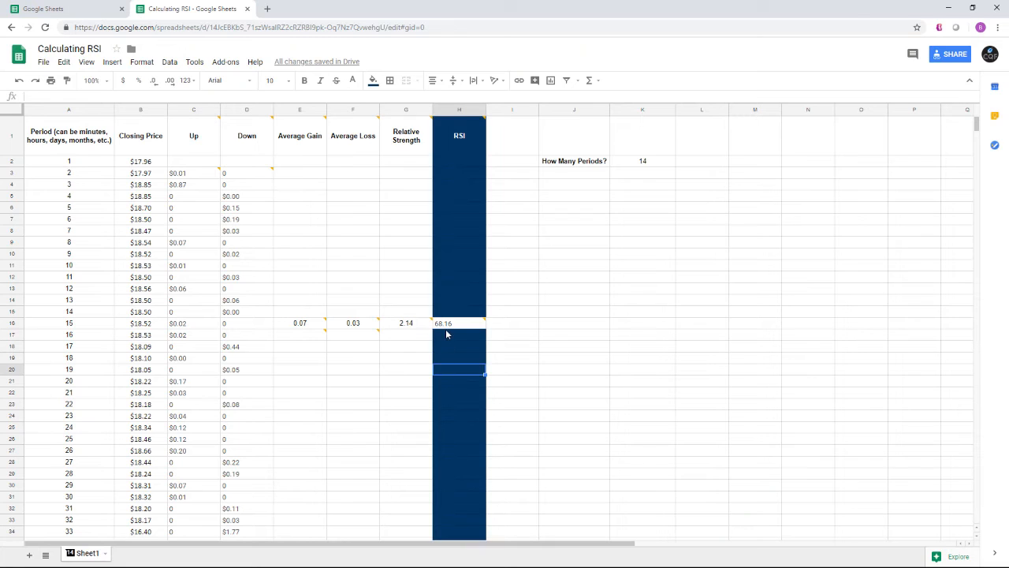
Step: Change H16's fill and text colours so the 68.16 RSI reads against the dark blue column
{"action": "left_click", "coordinate": [459, 322]}
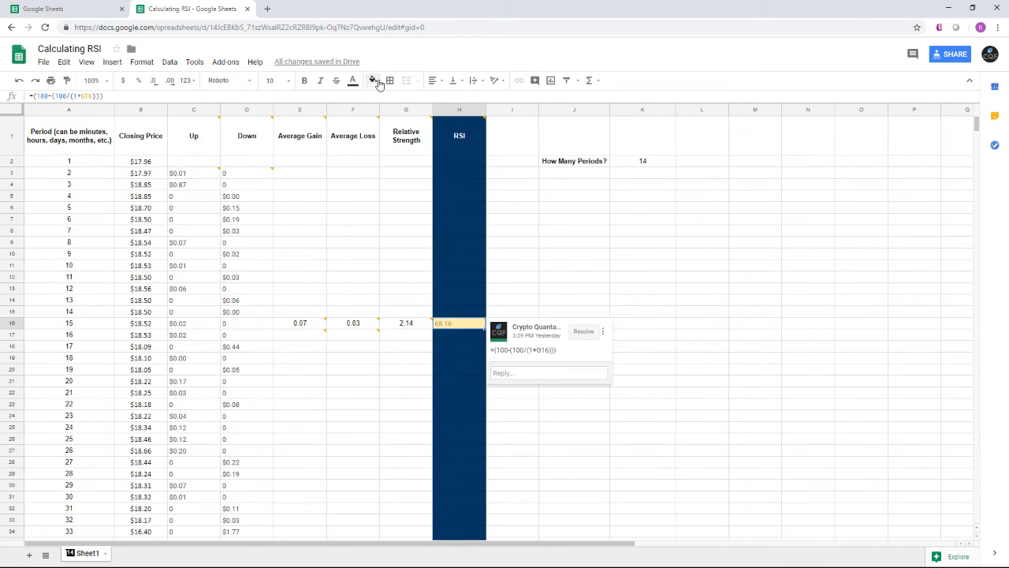
{"action": "left_click", "coordinate": [372, 79]}
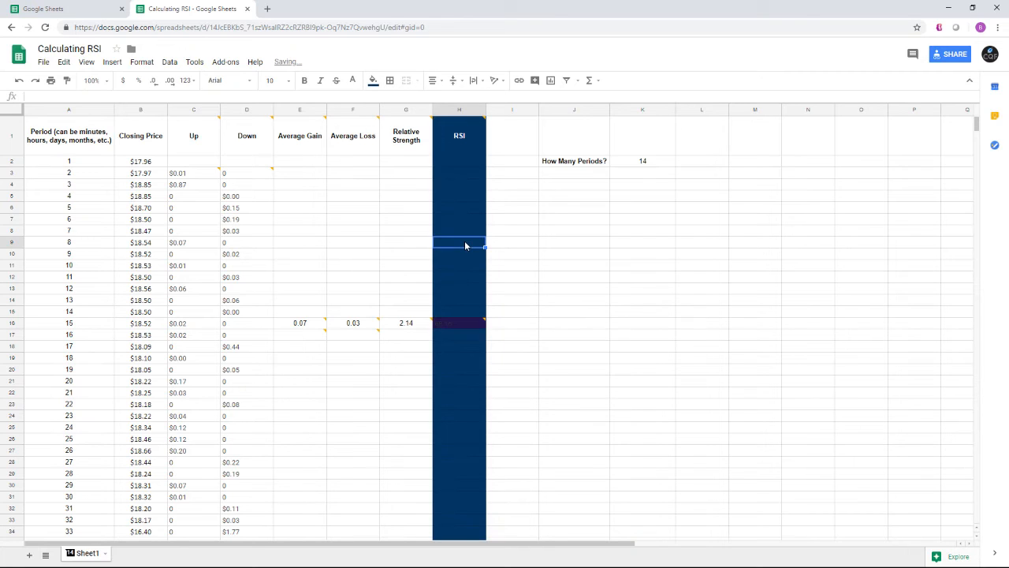
{"action": "left_click", "coordinate": [458, 321]}
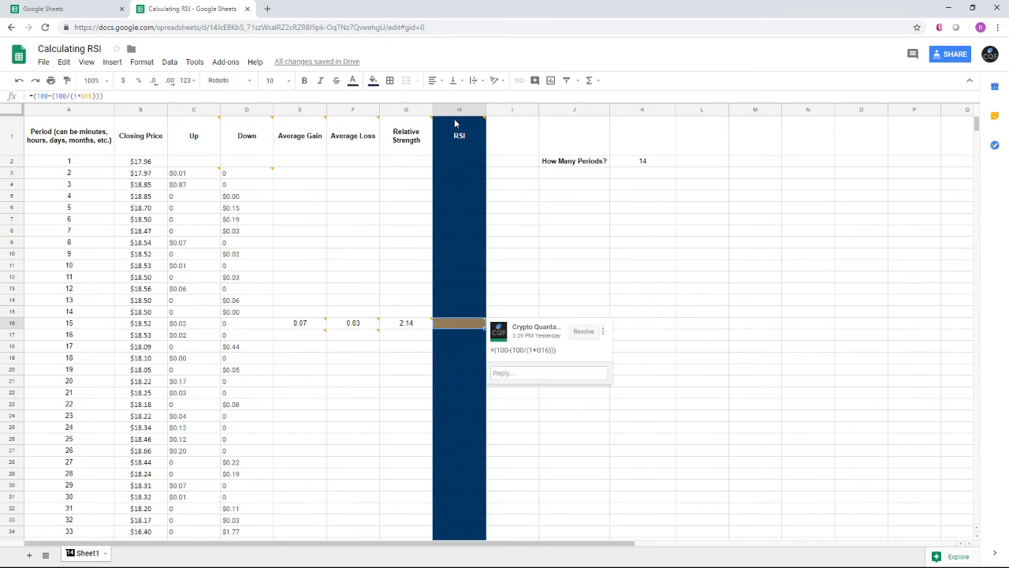
{"action": "left_click", "coordinate": [372, 79]}
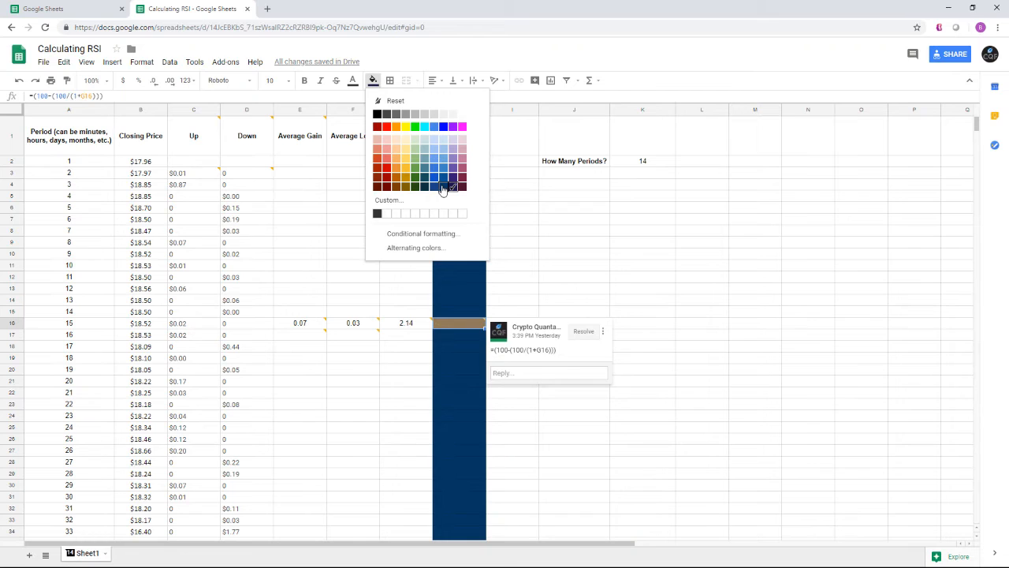
{"action": "left_click", "coordinate": [443, 188]}
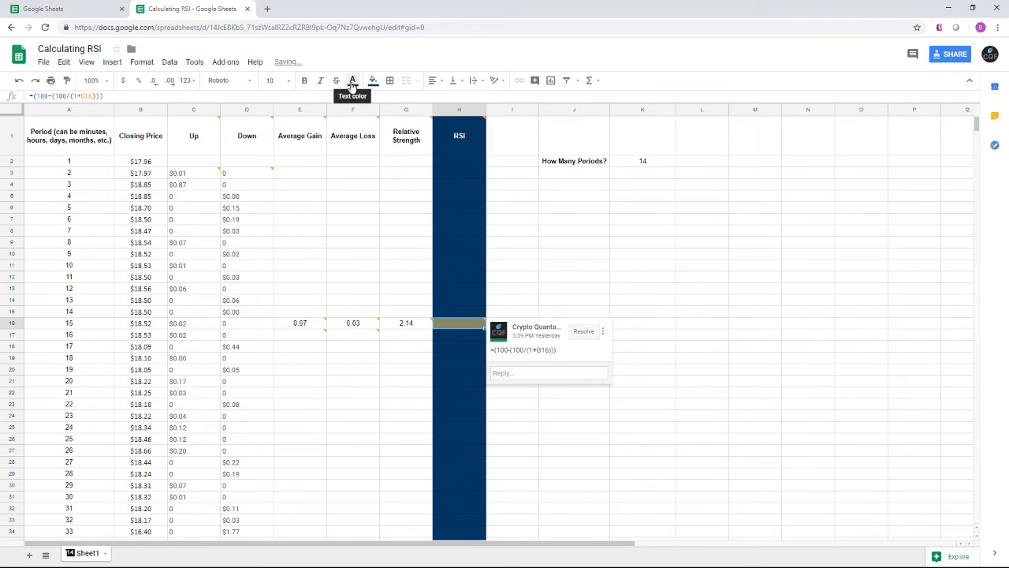
{"action": "left_click", "coordinate": [352, 81]}
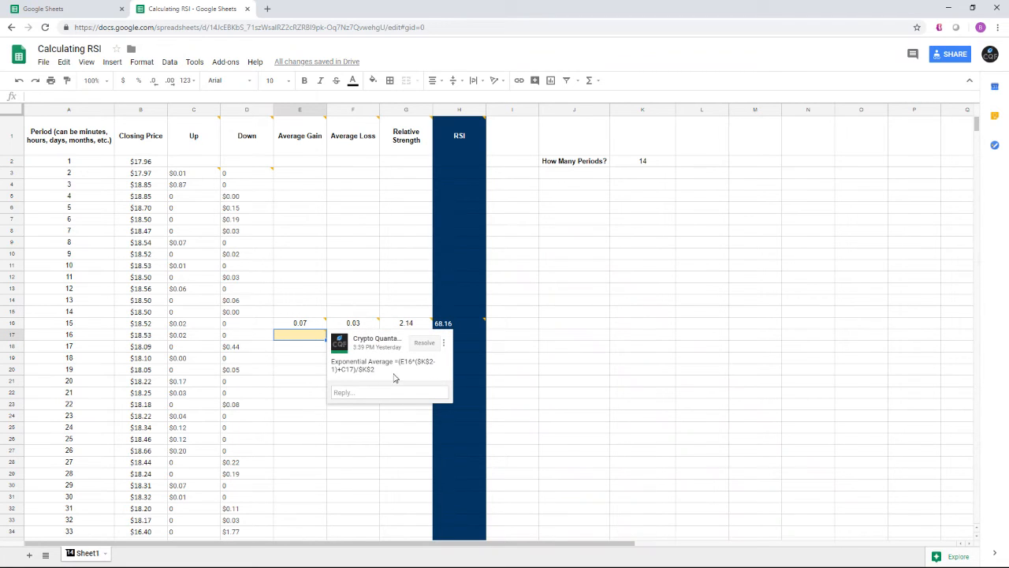
{"action": "mouse_move", "coordinate": [398, 366]}
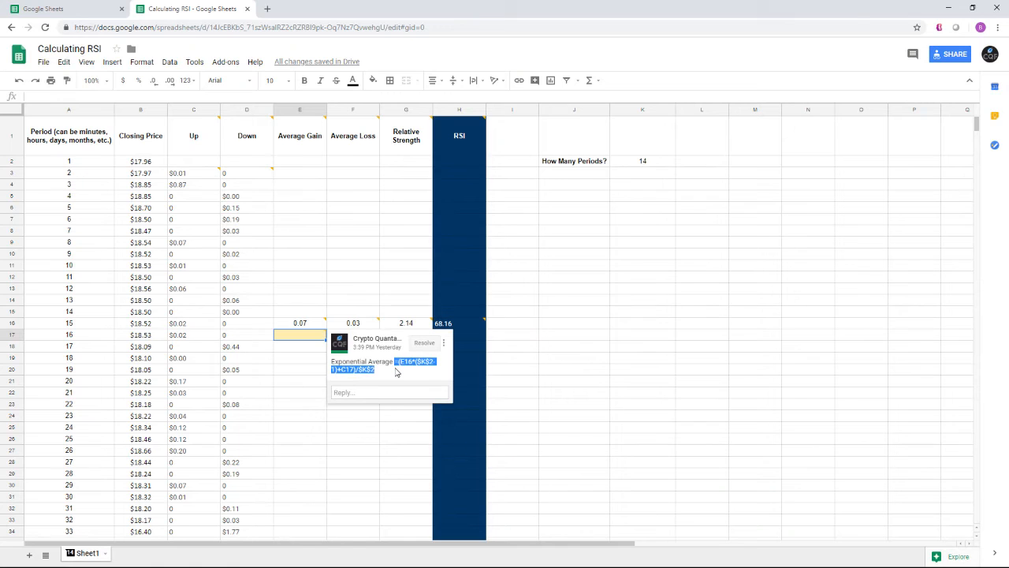
Step: Enter =(E16*($K$3-1)+C17)/$K$3 in E17 from the comment, giving an average gain of 0.07
{"action": "left_click", "coordinate": [388, 391]}
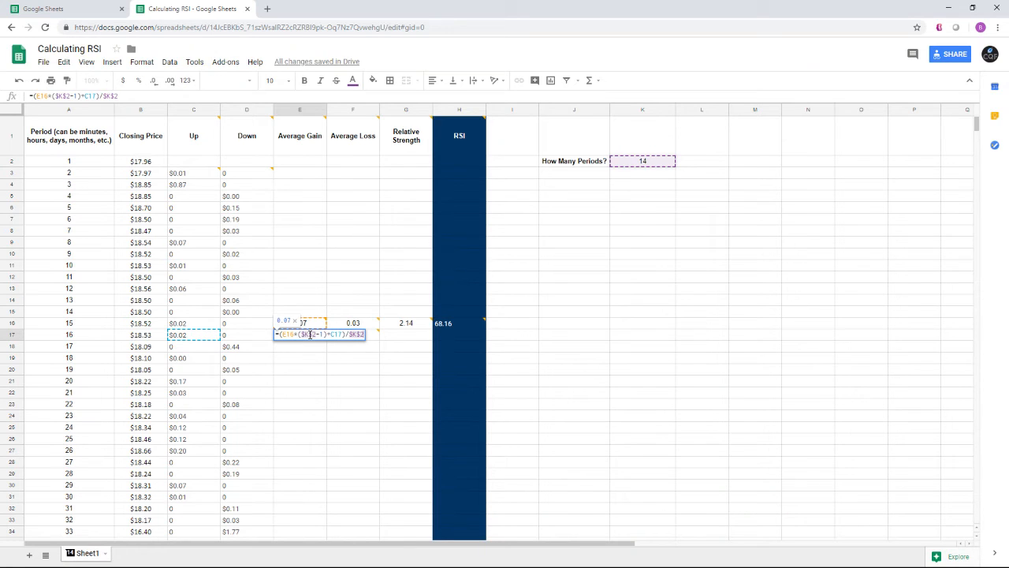
{"action": "left_click", "coordinate": [300, 334]}
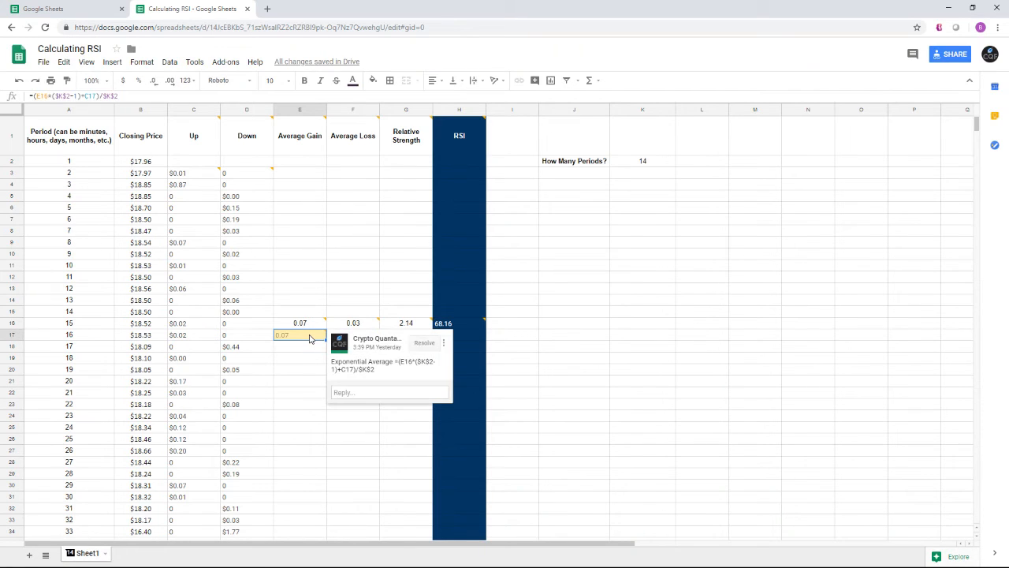
{"action": "mouse_move", "coordinate": [217, 104]}
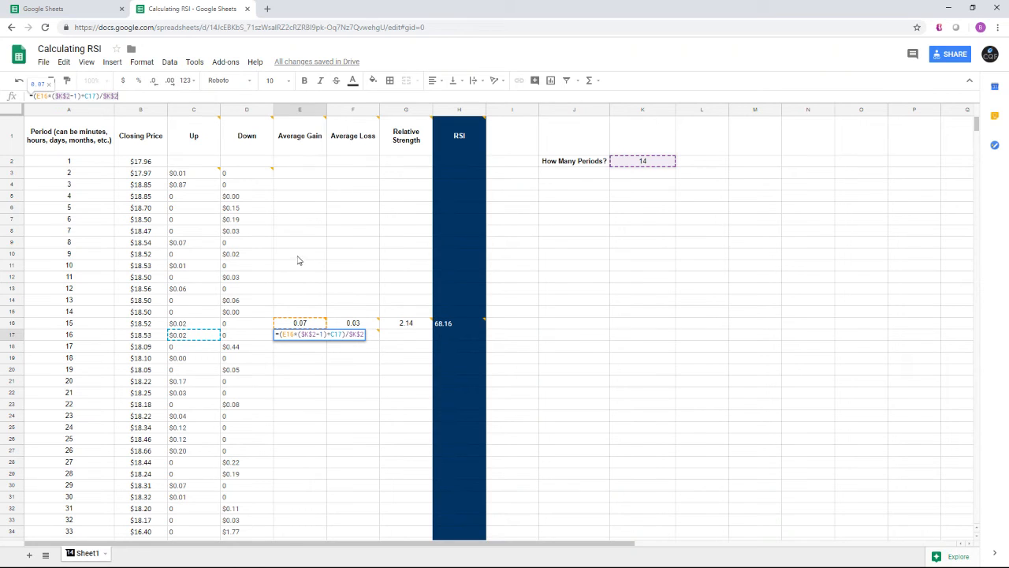
{"action": "mouse_move", "coordinate": [306, 261]}
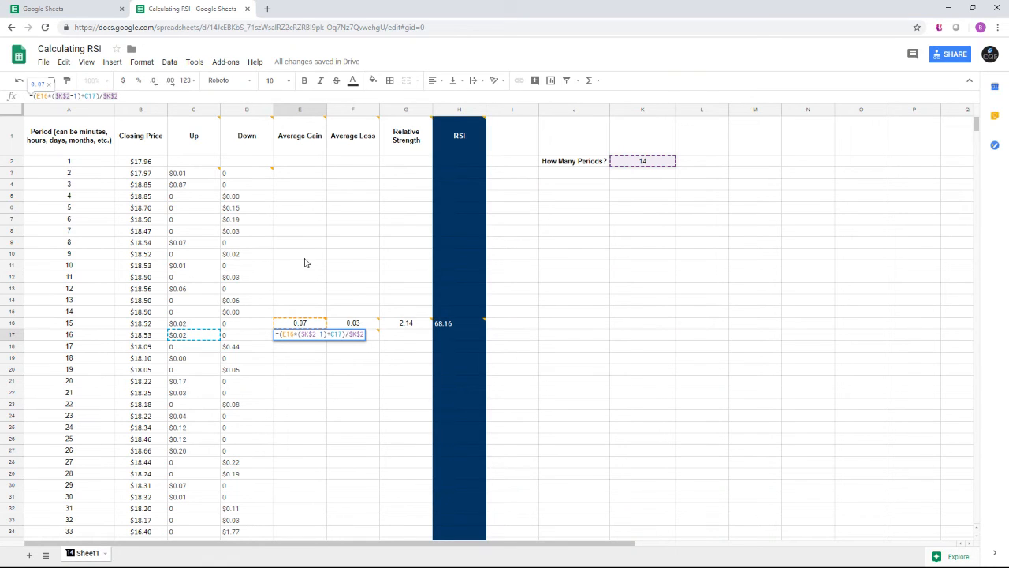
{"action": "key", "text": "Enter"}
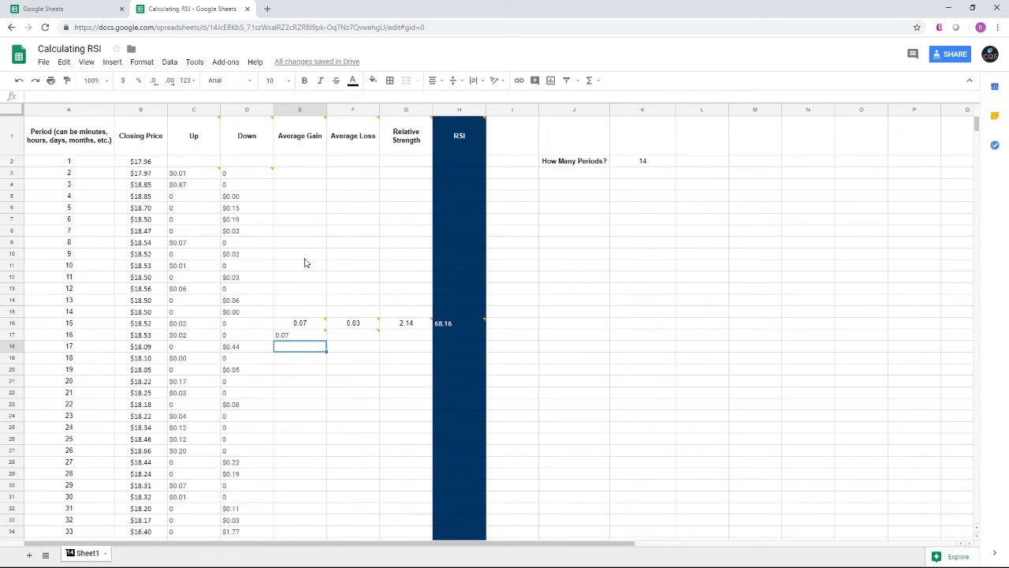
Step: Give F17 the exponential average loss formula from its note, reading 0.03 beside the 0.07 gain
{"action": "left_click", "coordinate": [300, 335]}
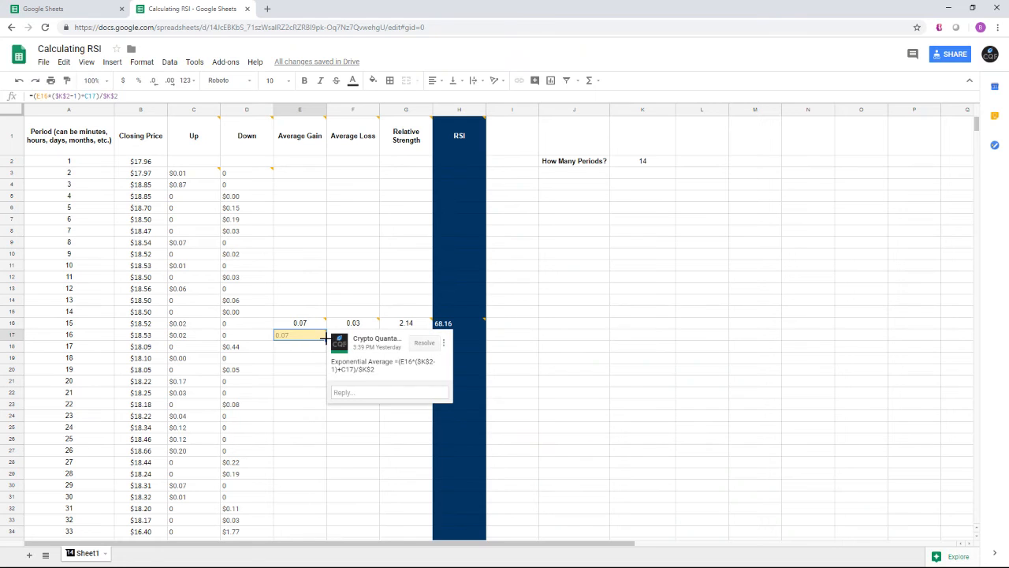
{"action": "mouse_move", "coordinate": [323, 334]}
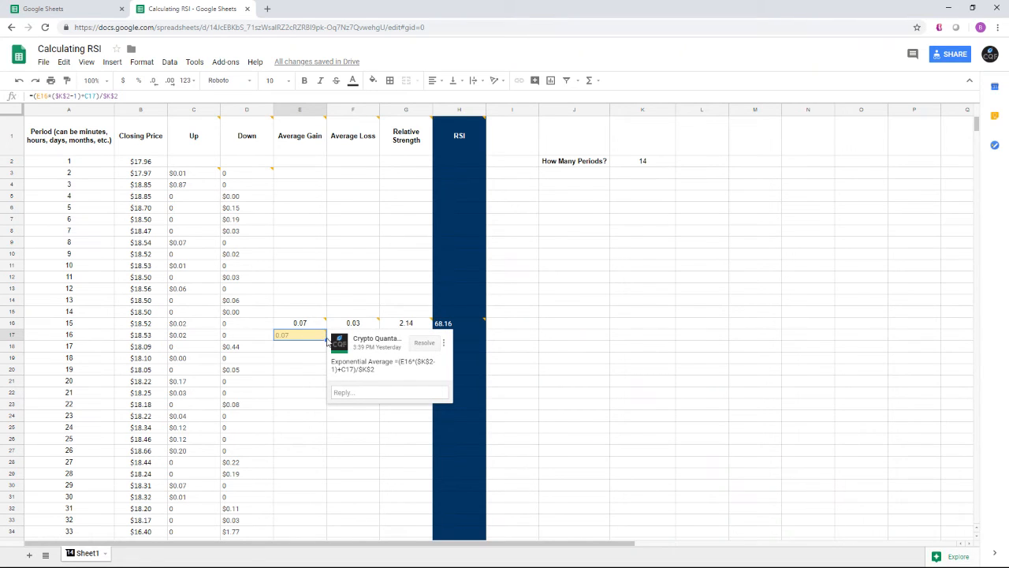
{"action": "left_click", "coordinate": [300, 380]}
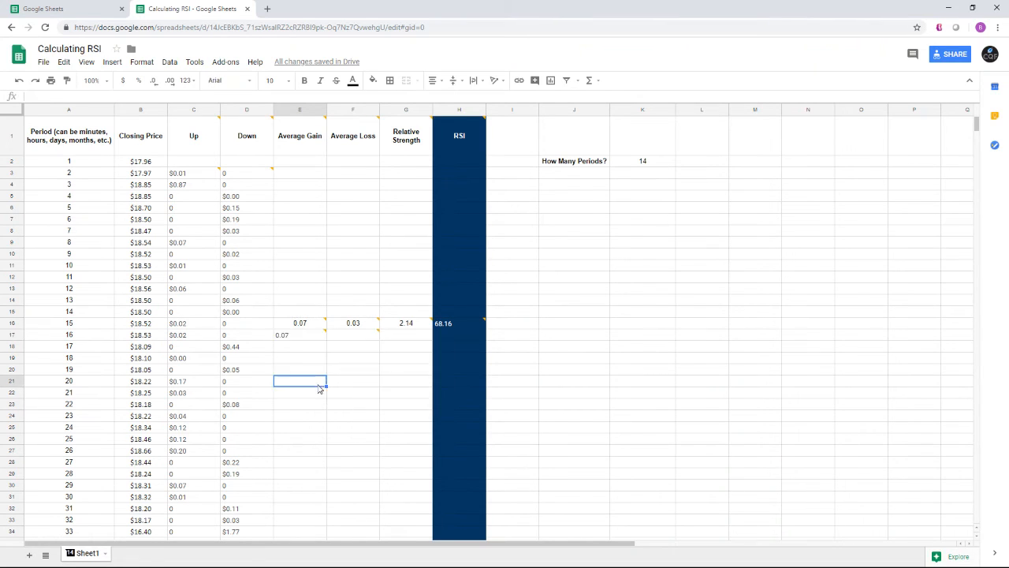
{"action": "left_click", "coordinate": [299, 334]}
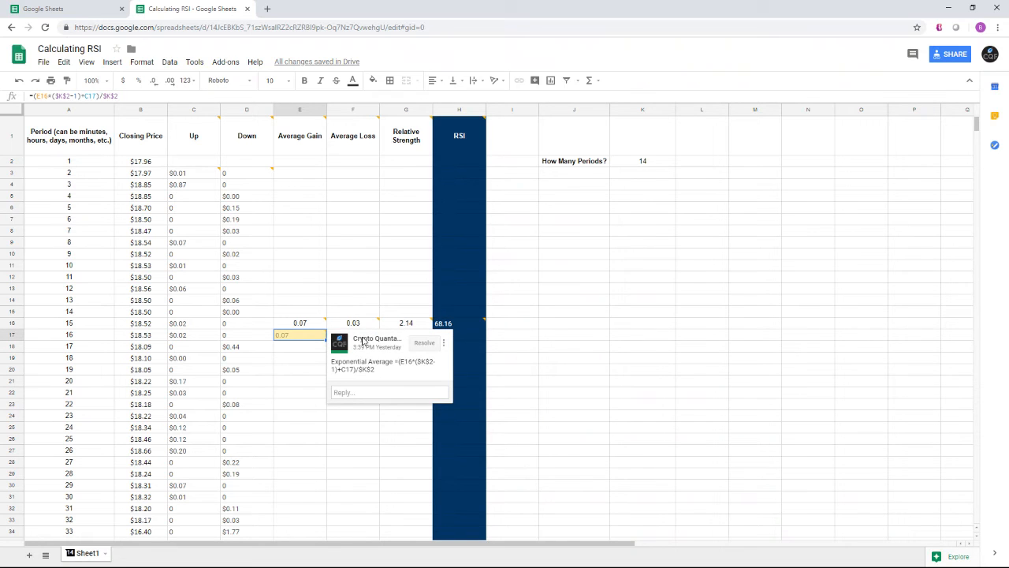
{"action": "left_click", "coordinate": [299, 404]}
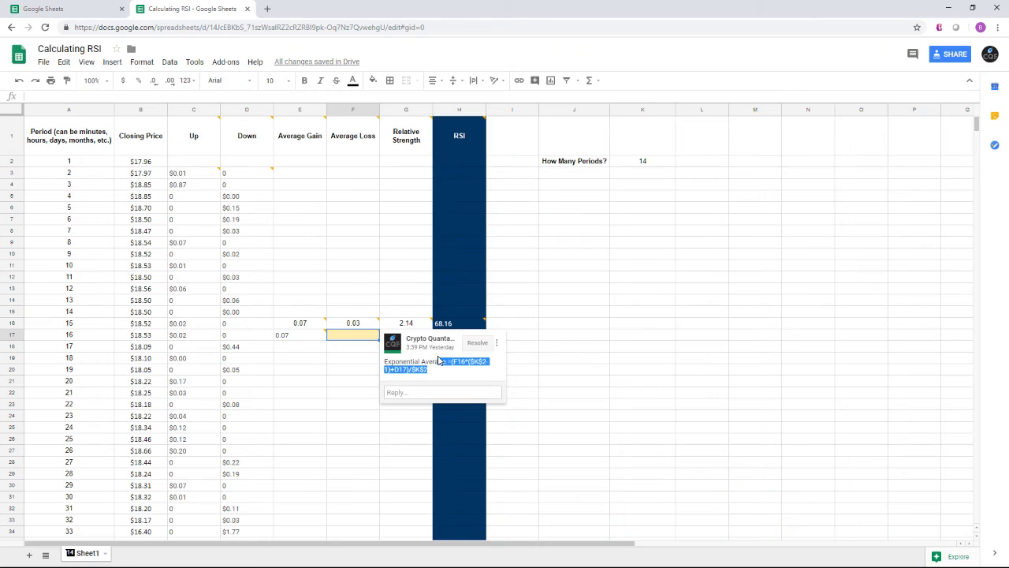
{"action": "left_click", "coordinate": [442, 391]}
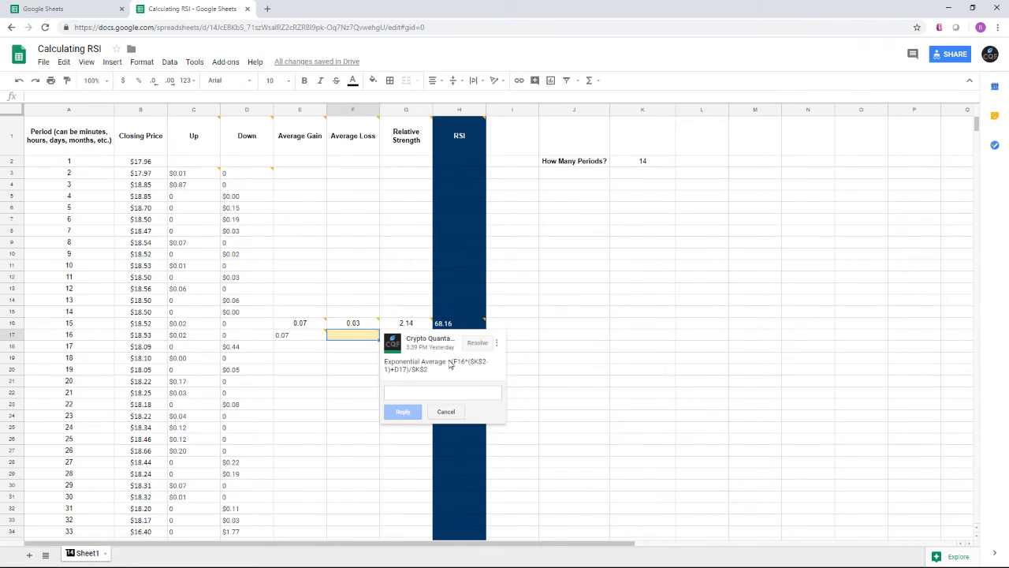
{"action": "left_click", "coordinate": [442, 391]}
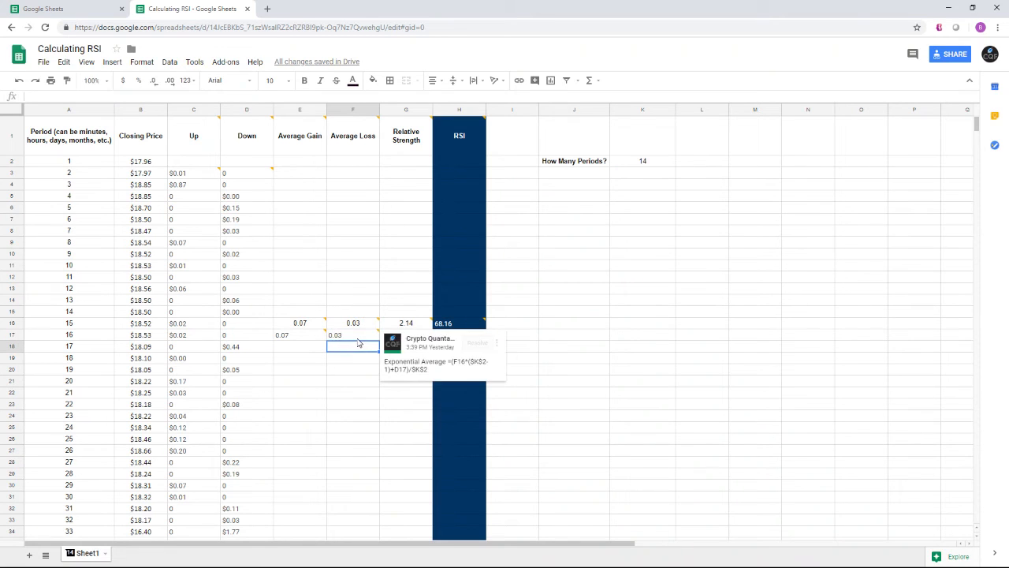
{"action": "left_click", "coordinate": [315, 412]}
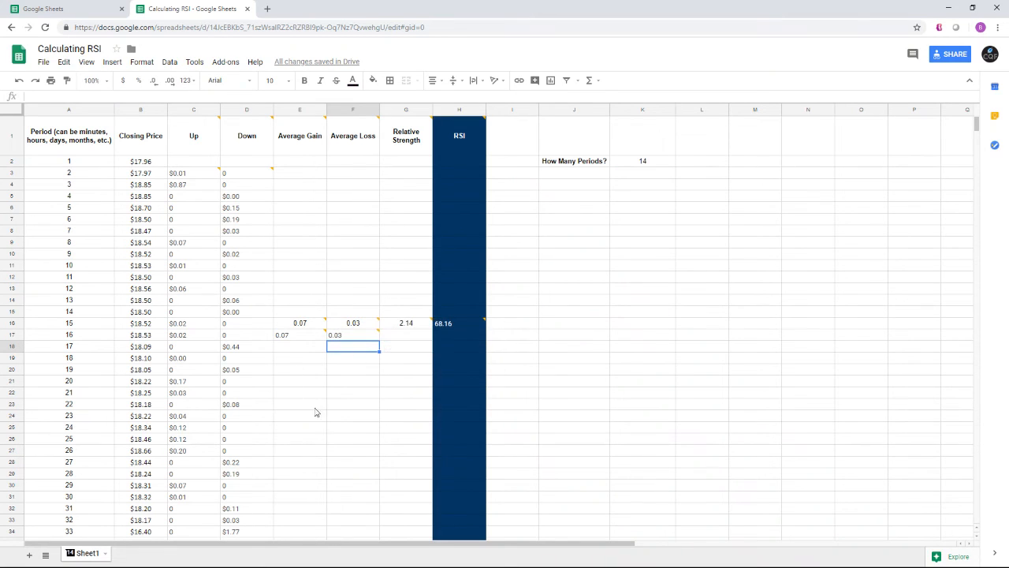
{"action": "mouse_move", "coordinate": [334, 419]}
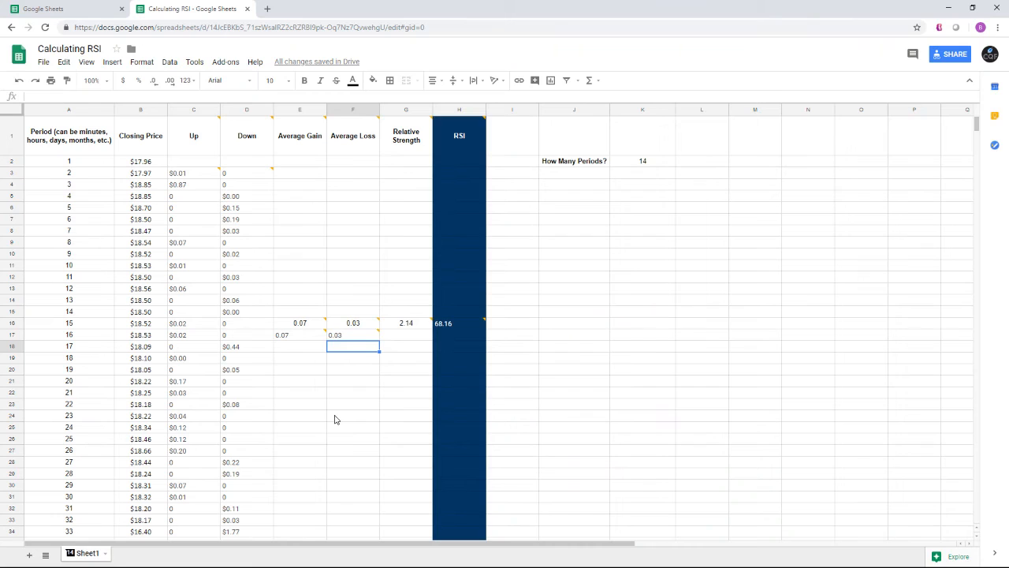
{"action": "mouse_move", "coordinate": [178, 342]}
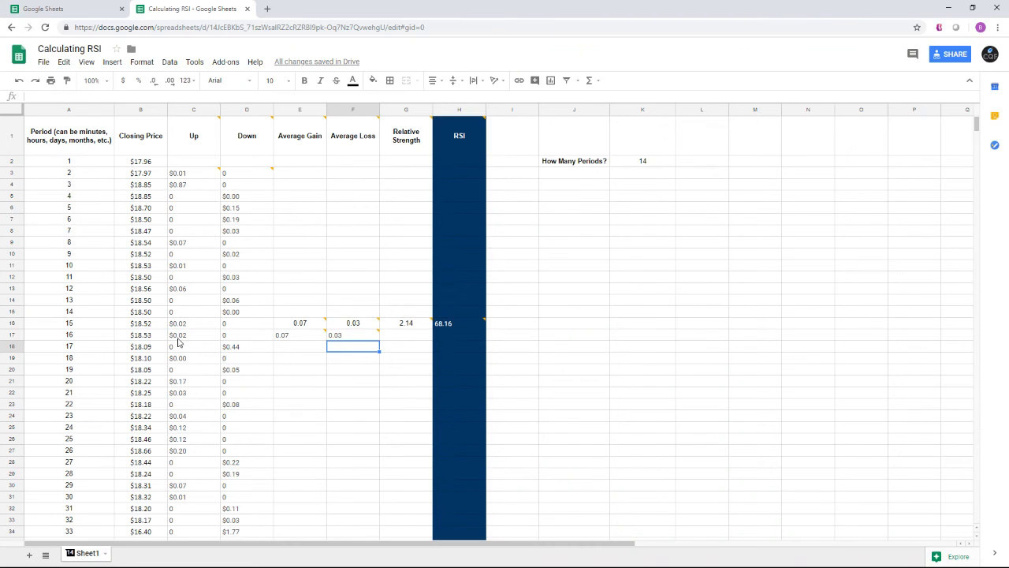
{"action": "mouse_move", "coordinate": [154, 331]}
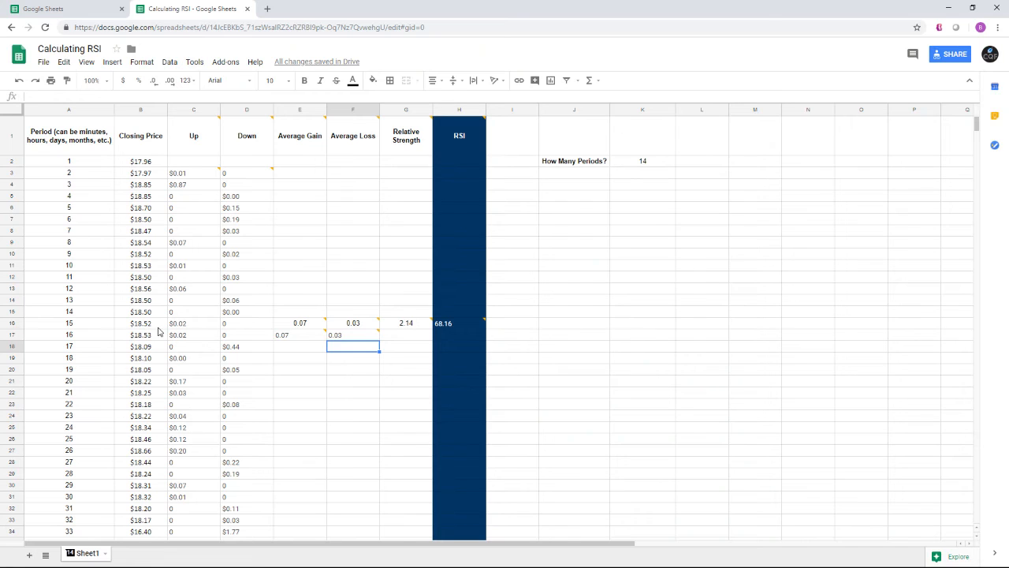
{"action": "mouse_move", "coordinate": [150, 341]}
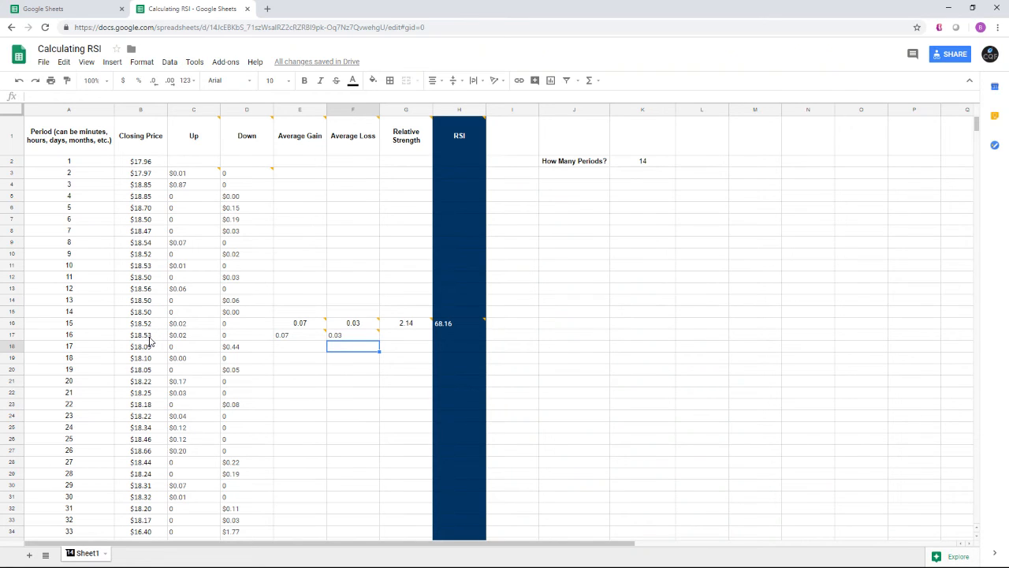
{"action": "mouse_move", "coordinate": [410, 307]}
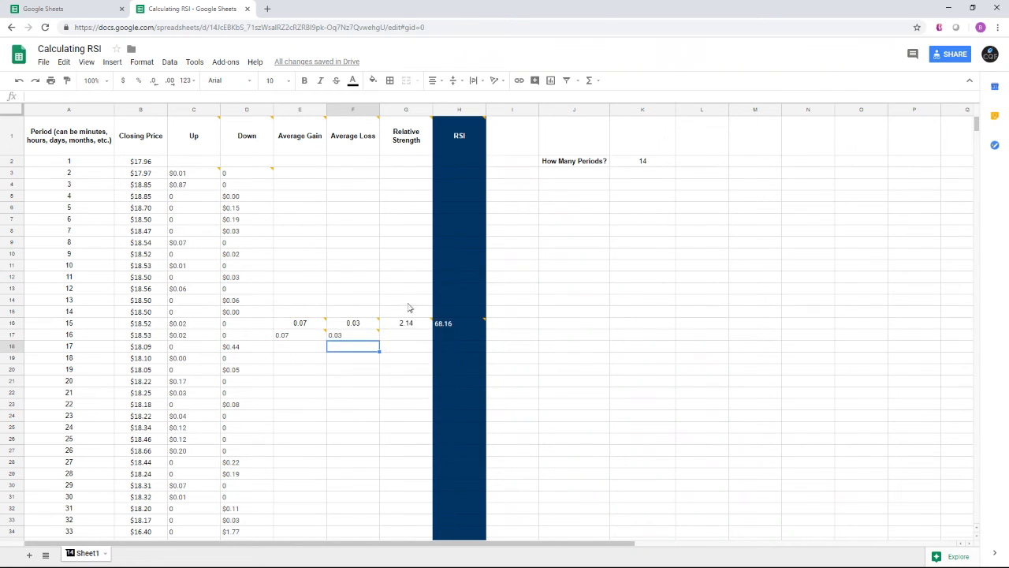
Step: Fill G16 and H16 down to period 16, giving relative strength 2.18 and RSI 68.54, and select E17:H17
{"action": "left_click", "coordinate": [404, 322]}
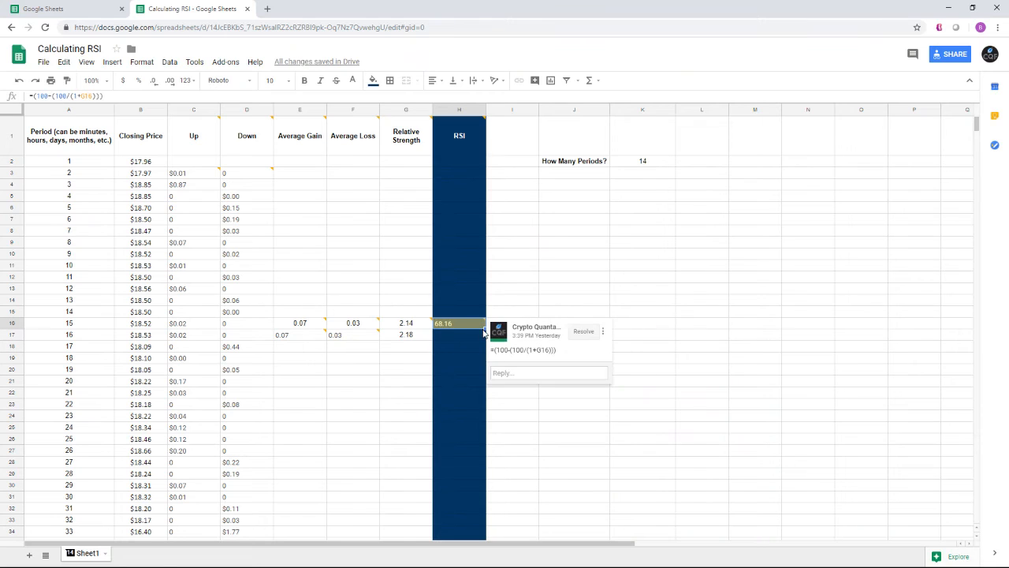
{"action": "left_click_drag", "start_coordinate": [459, 326], "coordinate": [459, 334]}
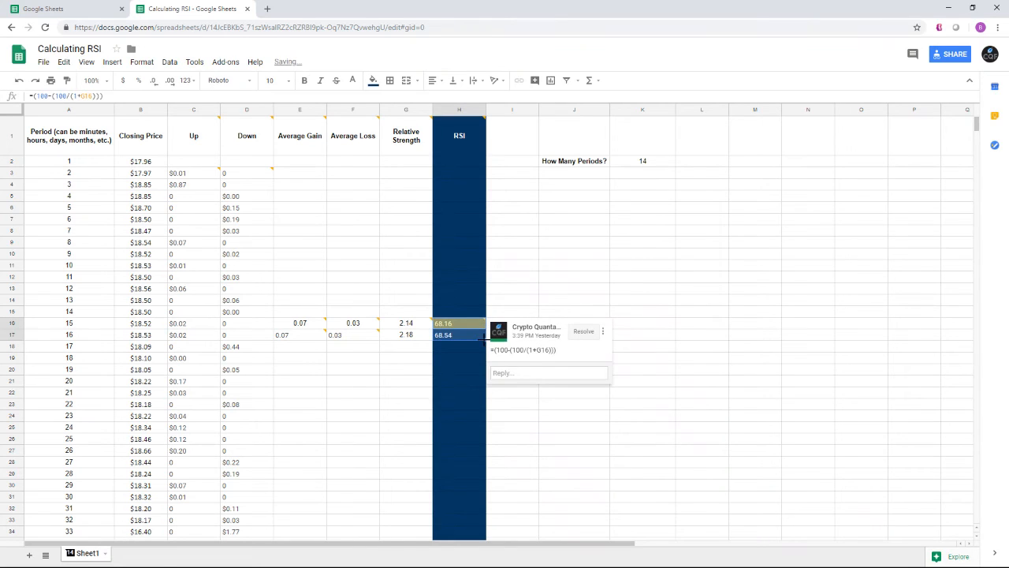
{"action": "left_click", "coordinate": [405, 358]}
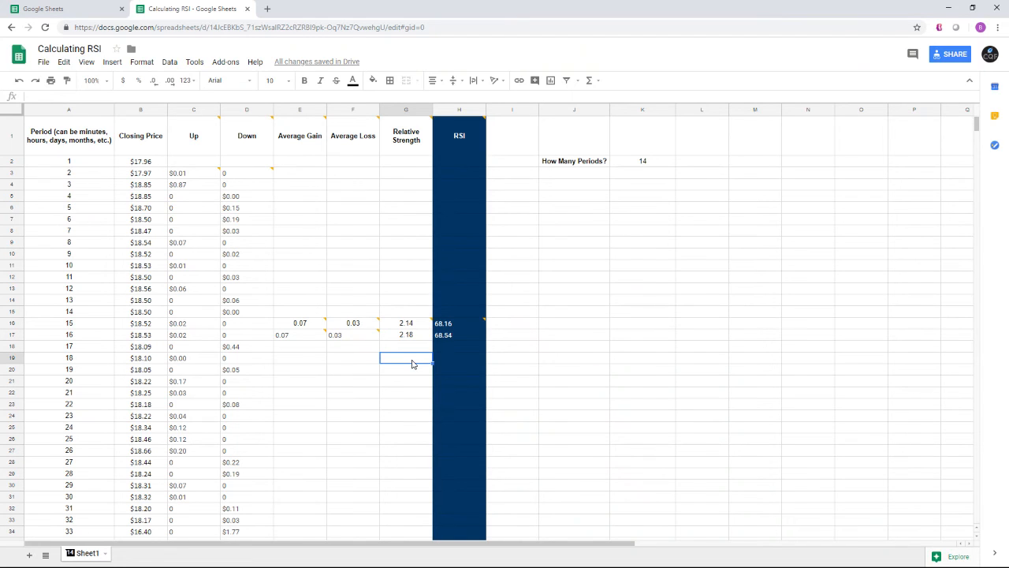
{"action": "left_click", "coordinate": [300, 335]}
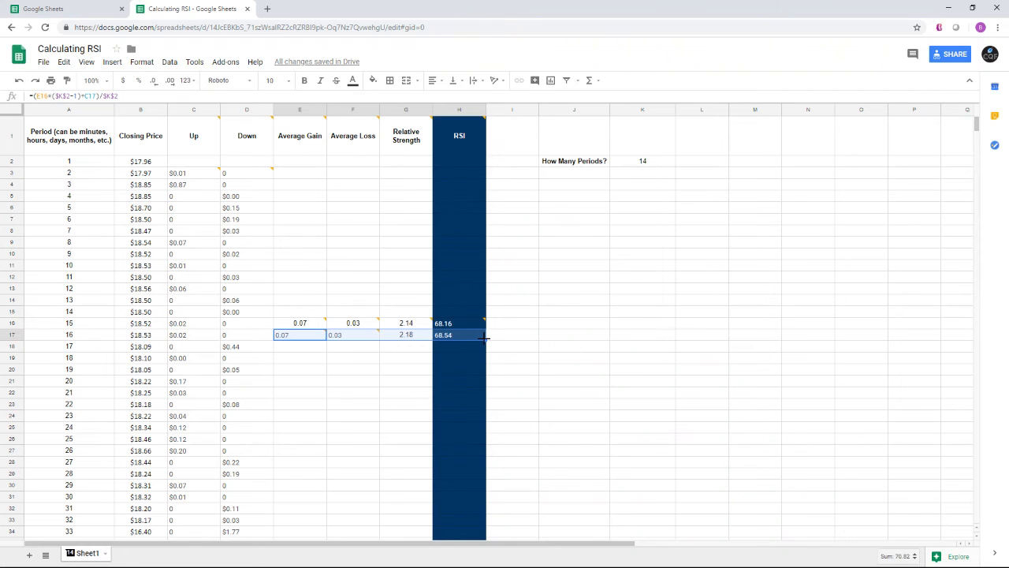
Step: Fill E17:H17 down to row 101 and check a filled average loss value; period 17's RSI is 51.56
{"action": "scroll", "scroll_direction": "down", "scroll_amount": 3}
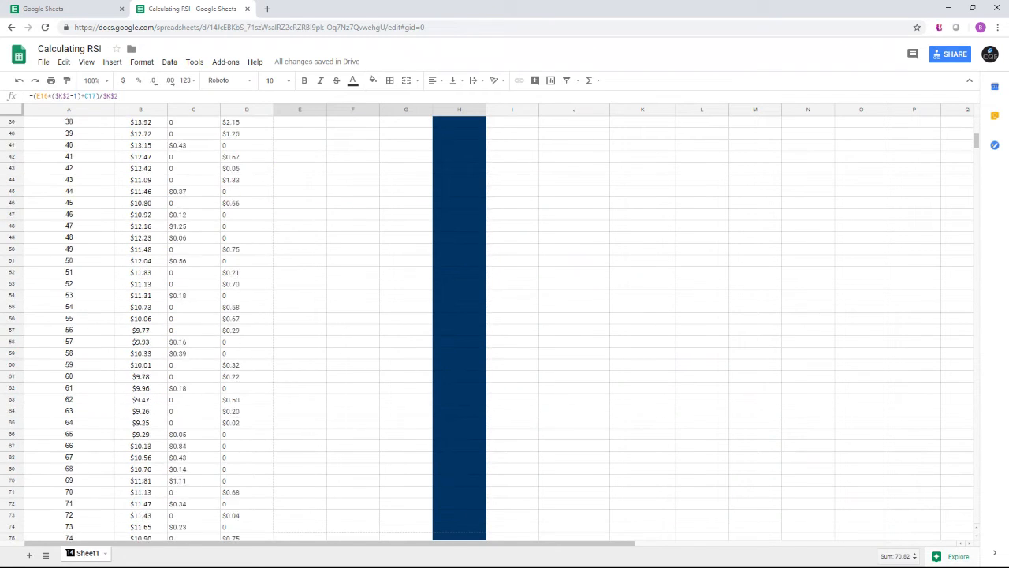
{"action": "scroll", "scroll_direction": "down", "scroll_amount": 3}
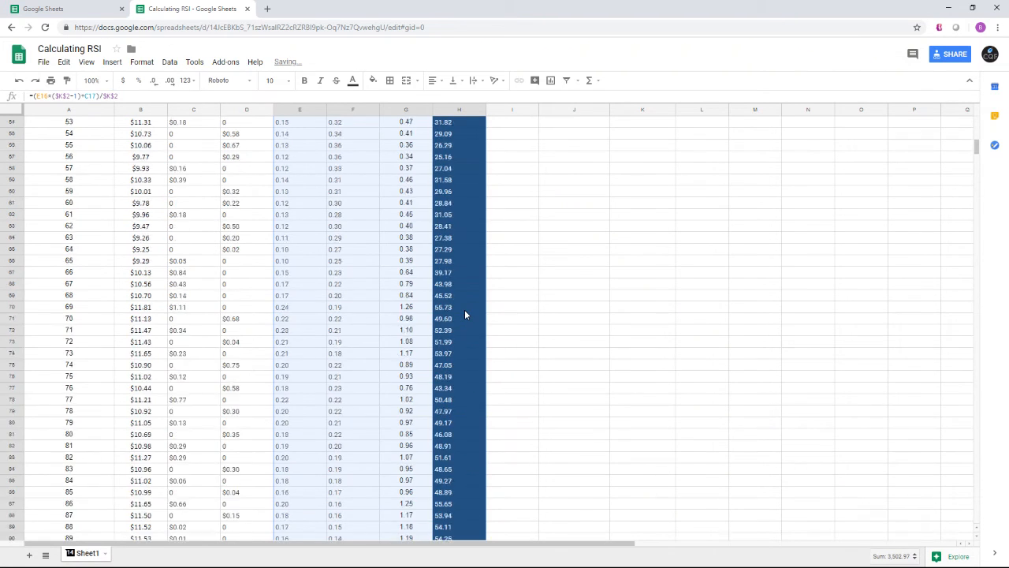
{"action": "scroll", "scroll_direction": "up", "scroll_amount": 3}
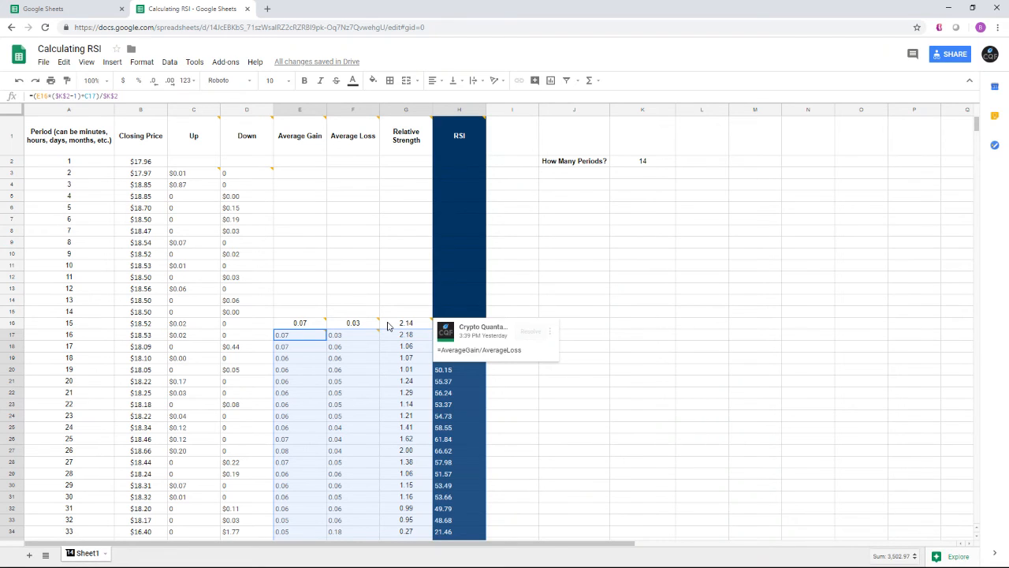
{"action": "left_click", "coordinate": [353, 403]}
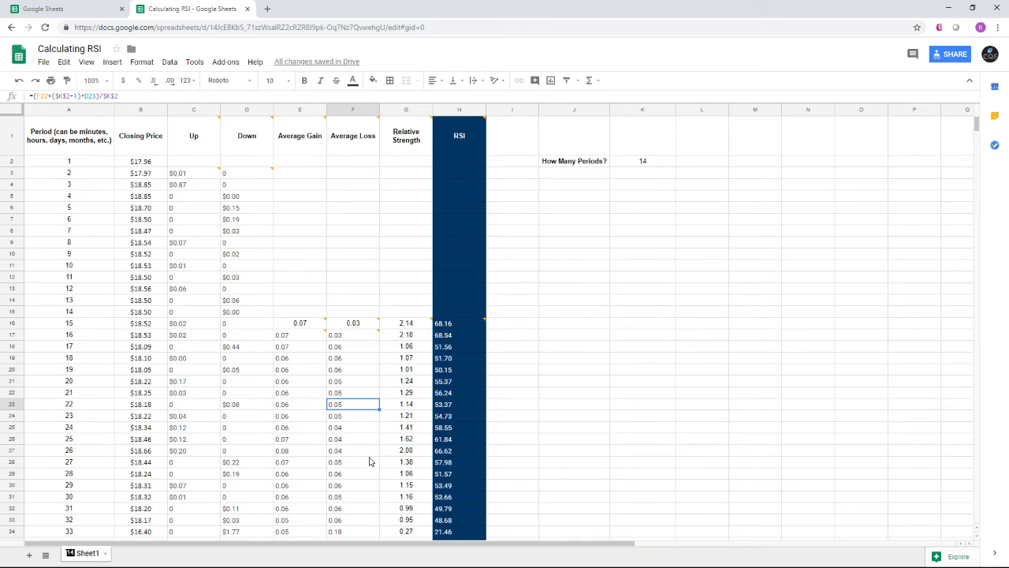
{"action": "scroll", "scroll_direction": "down", "scroll_amount": 3}
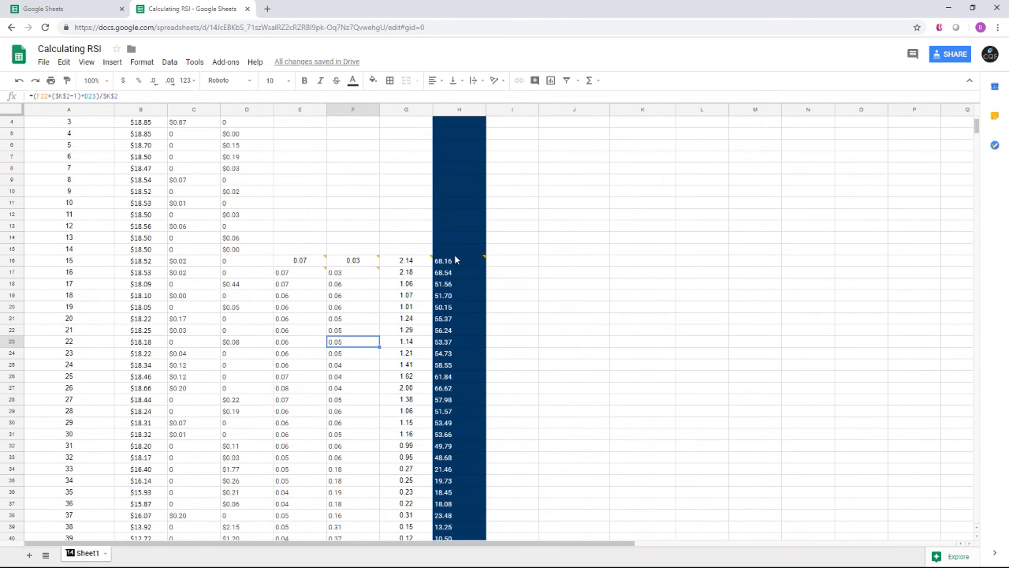
{"action": "mouse_move", "coordinate": [464, 315]}
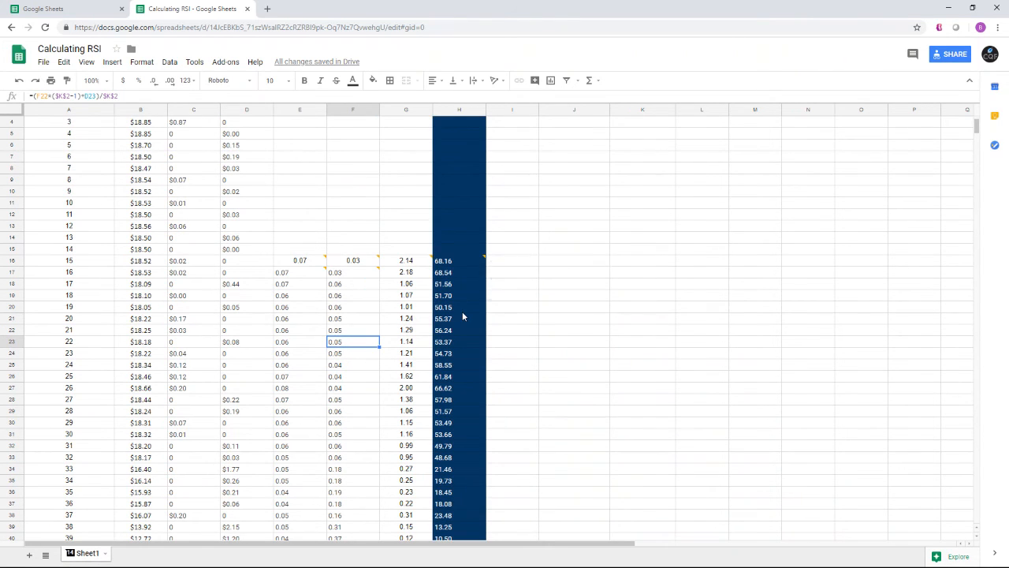
{"action": "scroll", "scroll_direction": "down", "scroll_amount": 3}
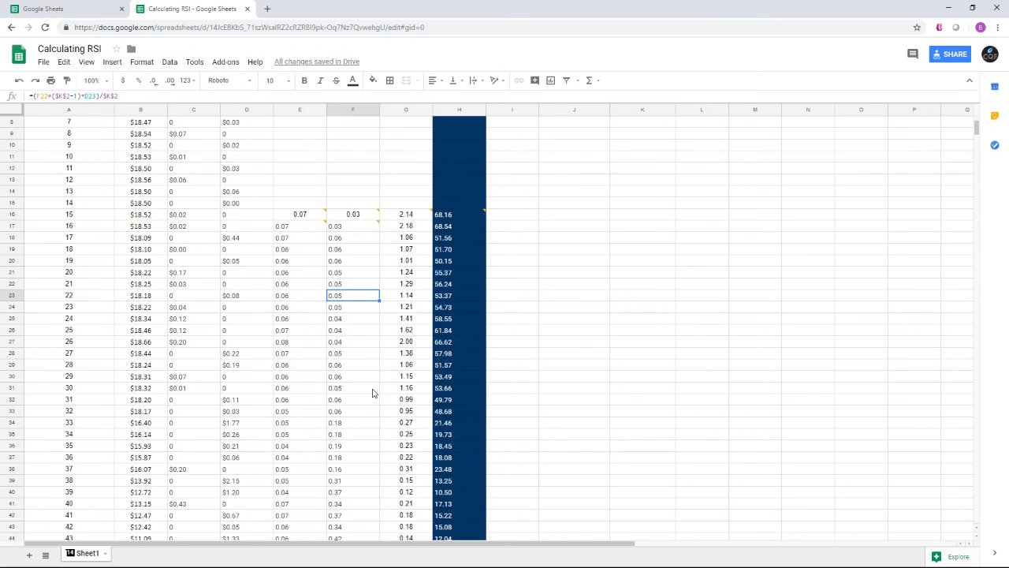
{"action": "mouse_move", "coordinate": [454, 477]}
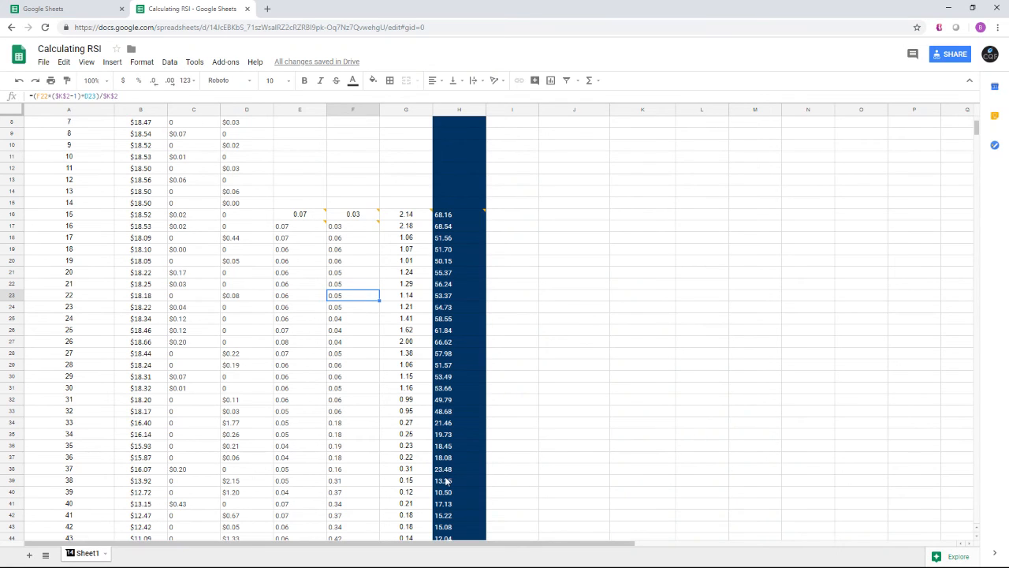
{"action": "scroll", "scroll_direction": "down", "scroll_amount": 3}
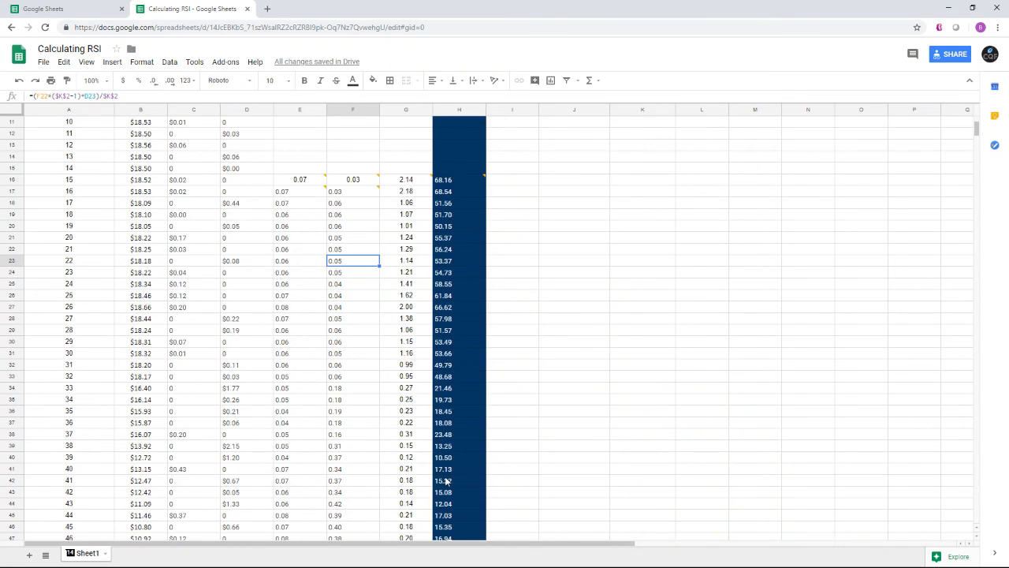
{"action": "scroll", "scroll_direction": "down", "scroll_amount": 3}
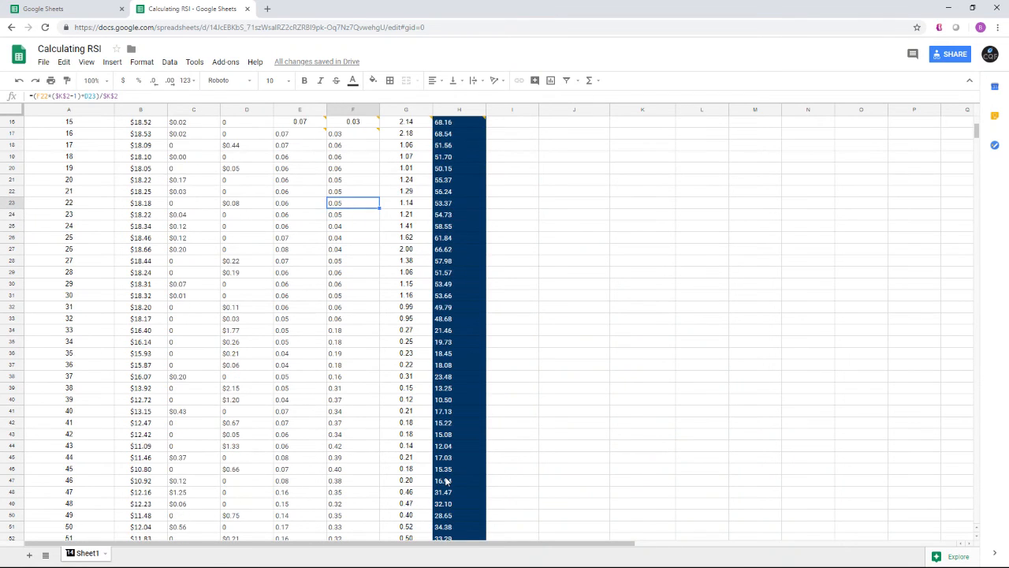
{"action": "scroll", "scroll_direction": "down", "scroll_amount": 3}
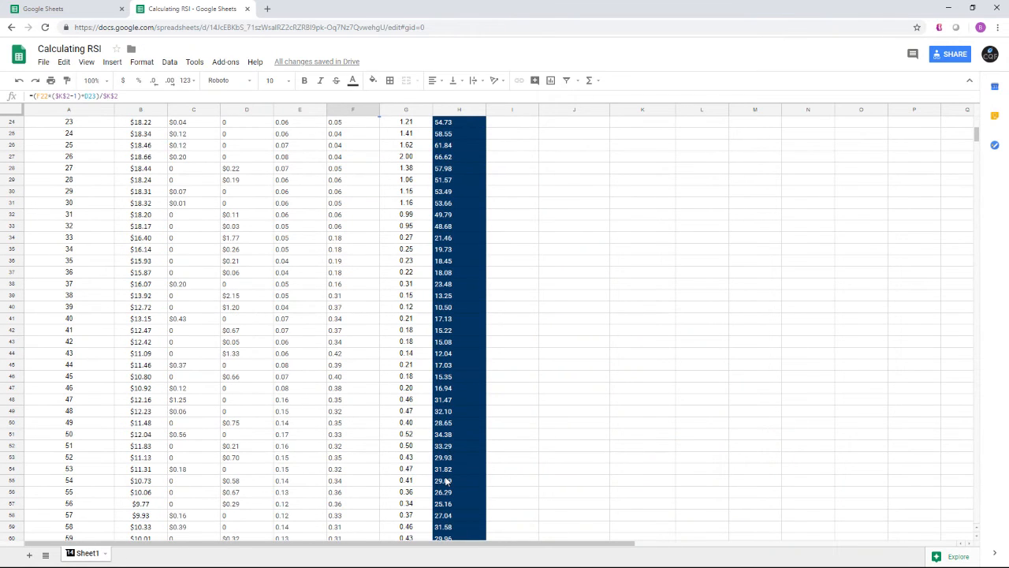
{"action": "scroll", "scroll_direction": "down", "scroll_amount": 3}
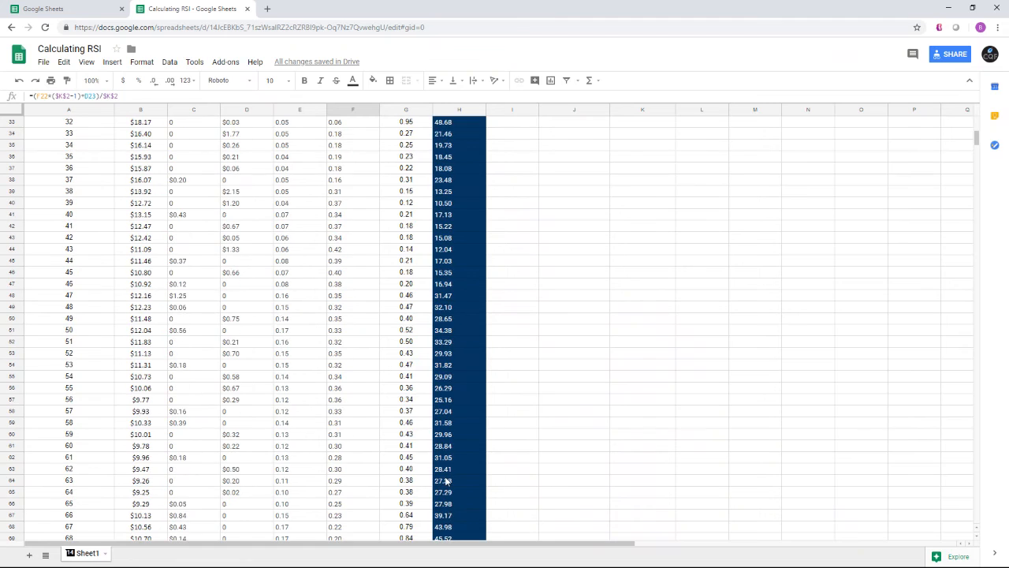
{"action": "scroll", "scroll_direction": "down", "scroll_amount": 3}
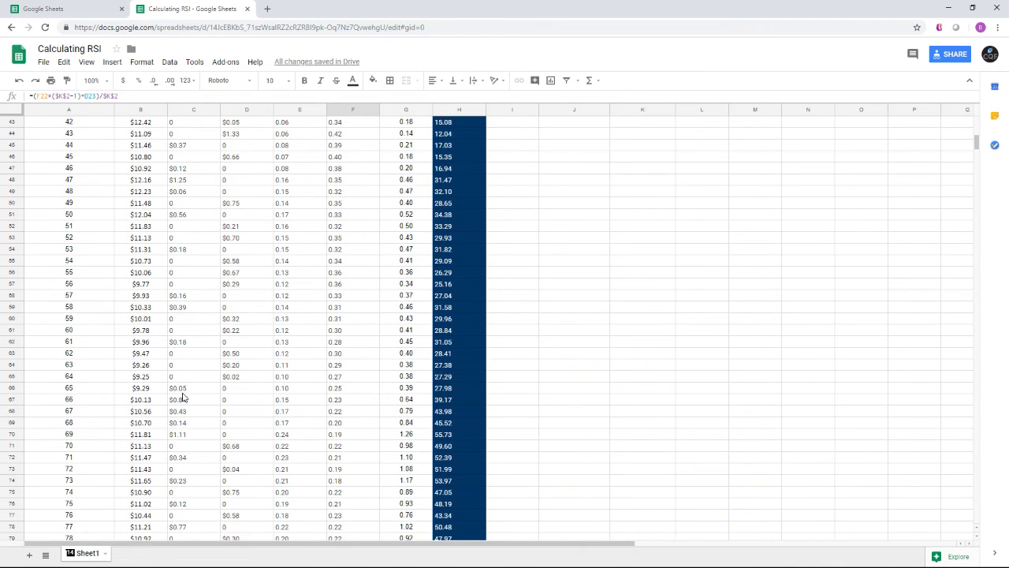
{"action": "scroll", "scroll_direction": "down", "scroll_amount": 3}
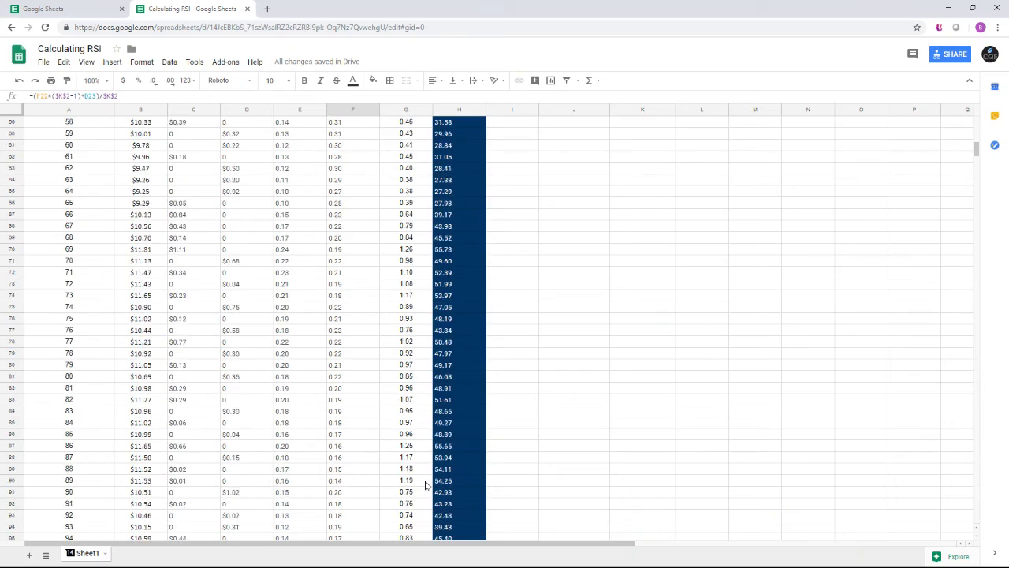